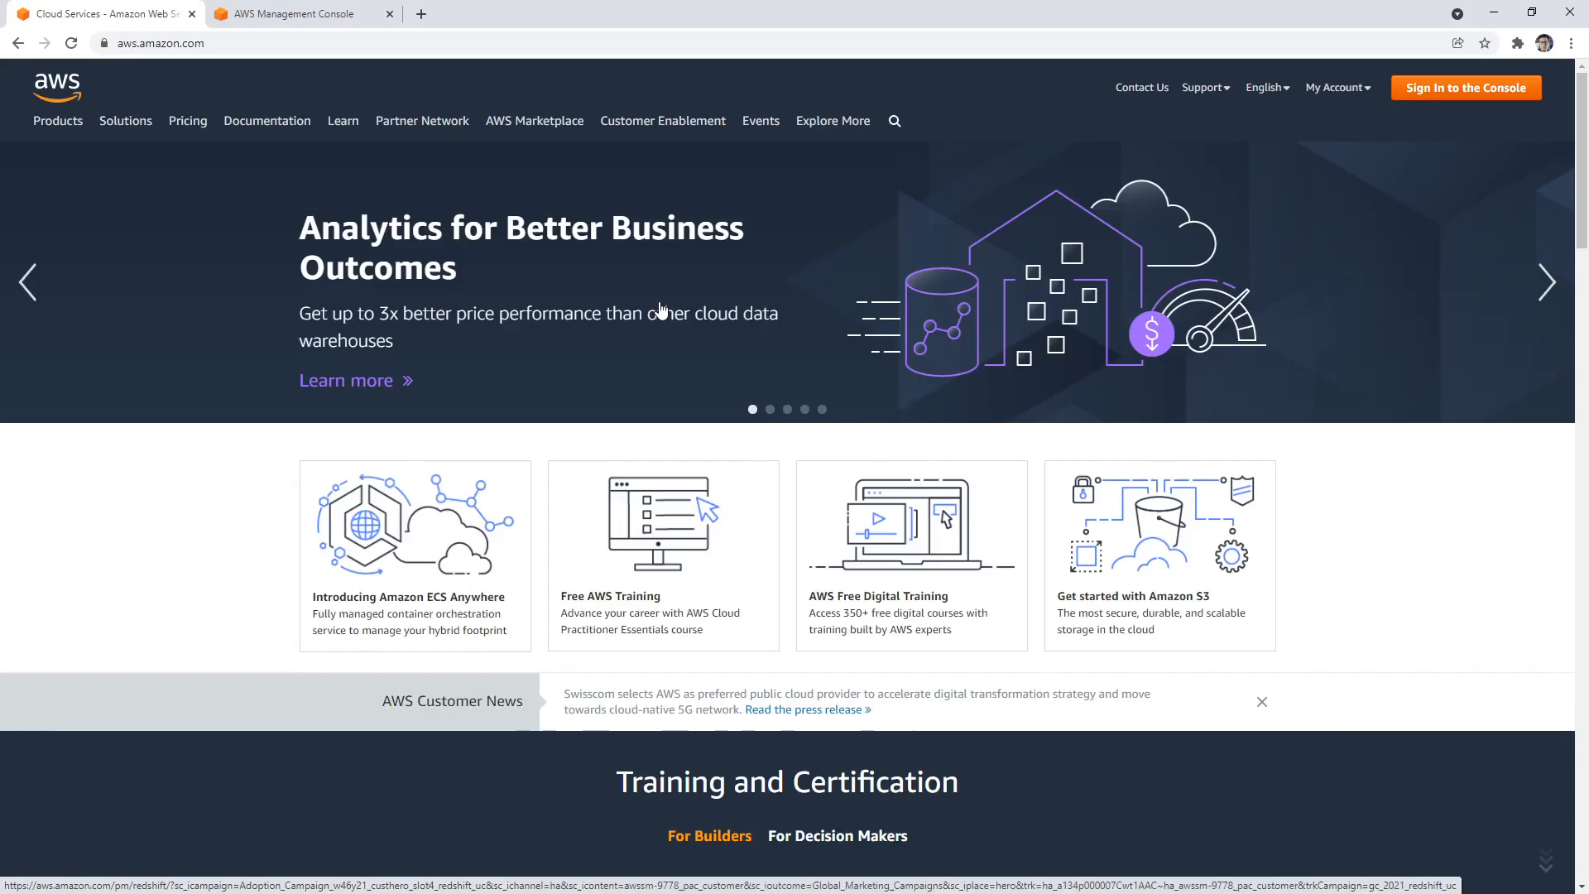
- Leave the AWS marketing page's account menu and switch to the Management Console browser tab
click(1334, 88)
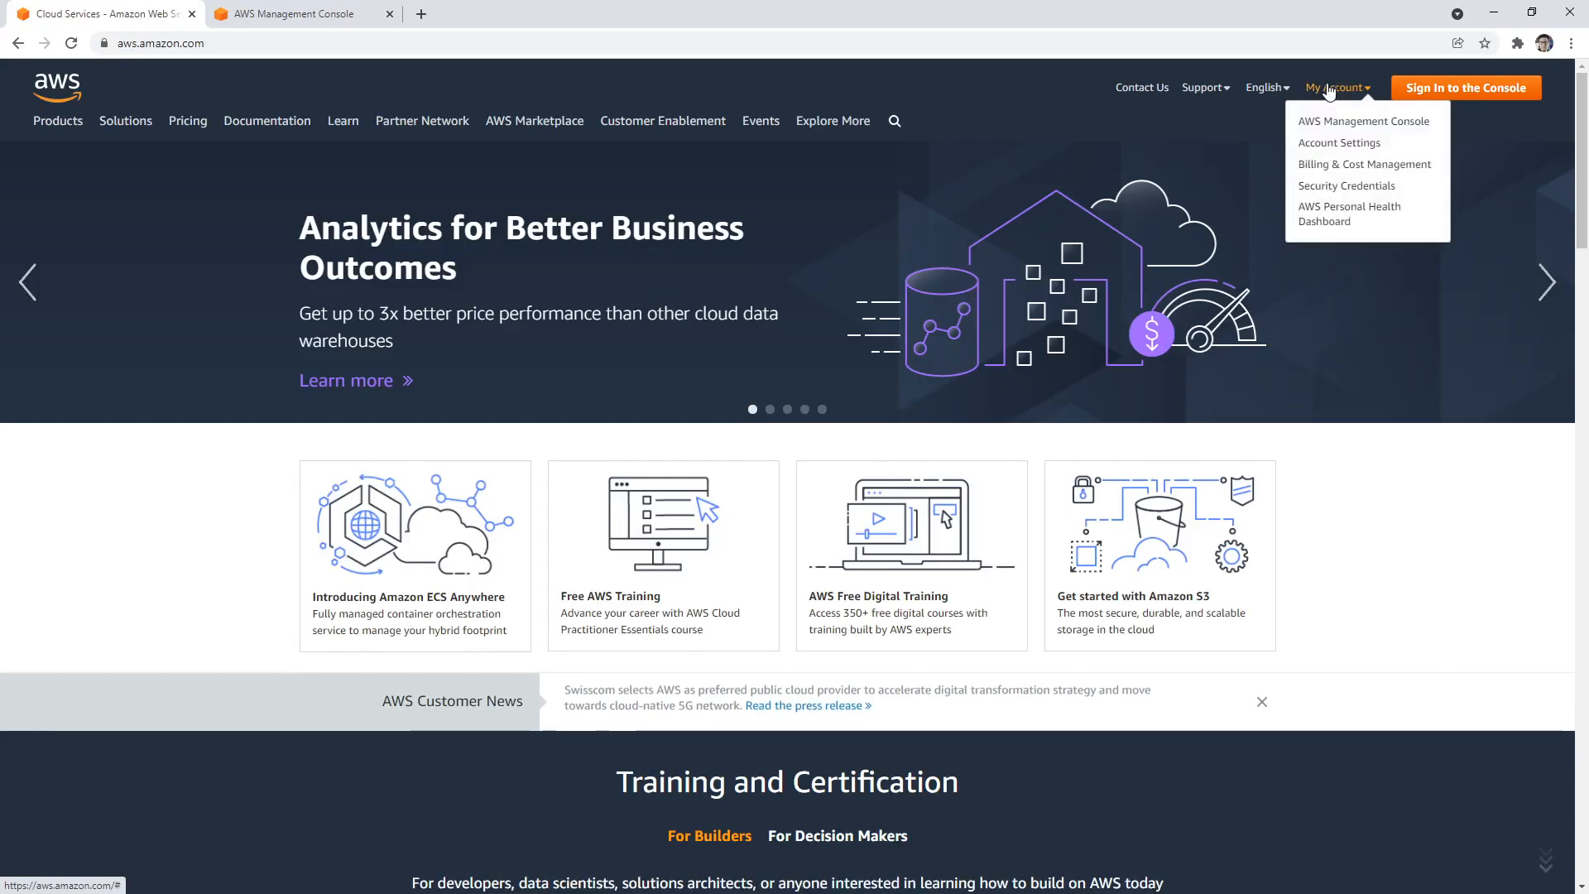
mouse_move(1366, 120)
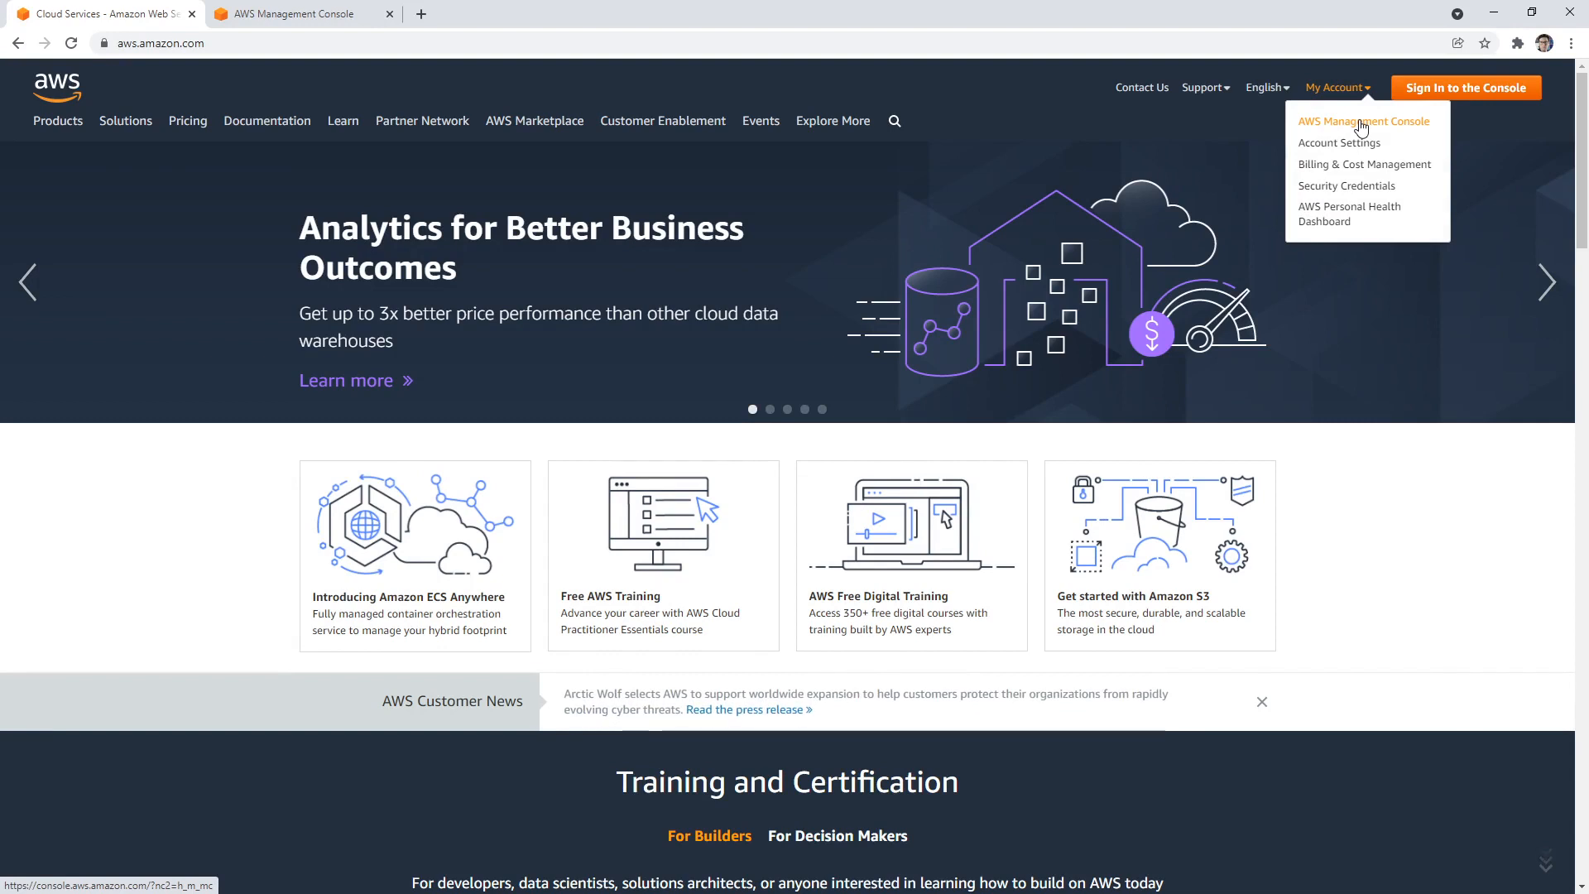
click(258, 25)
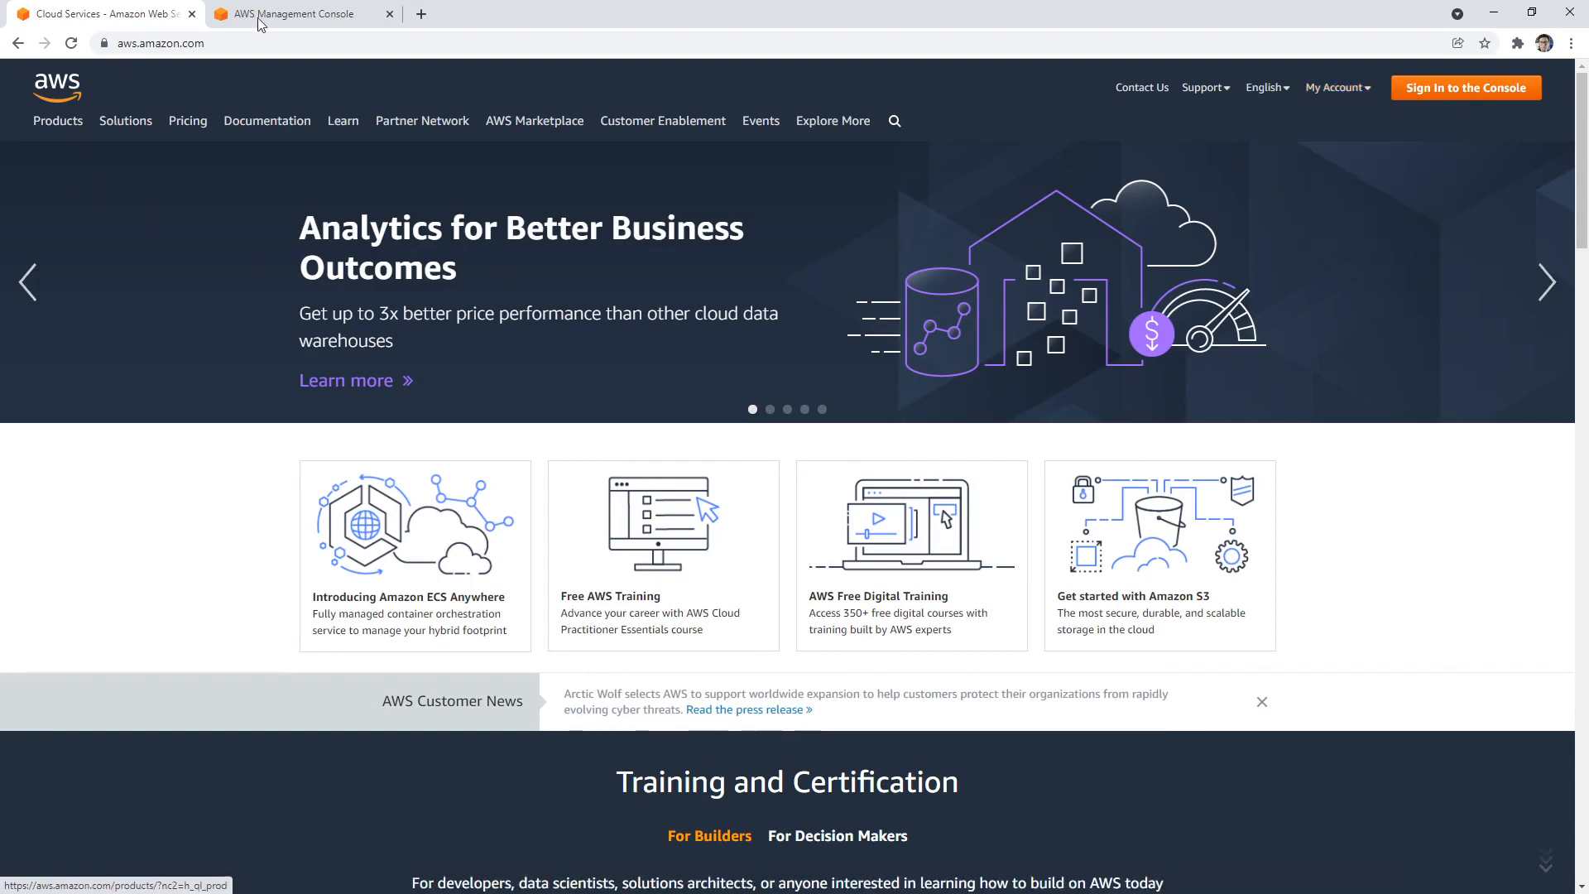
click(294, 14)
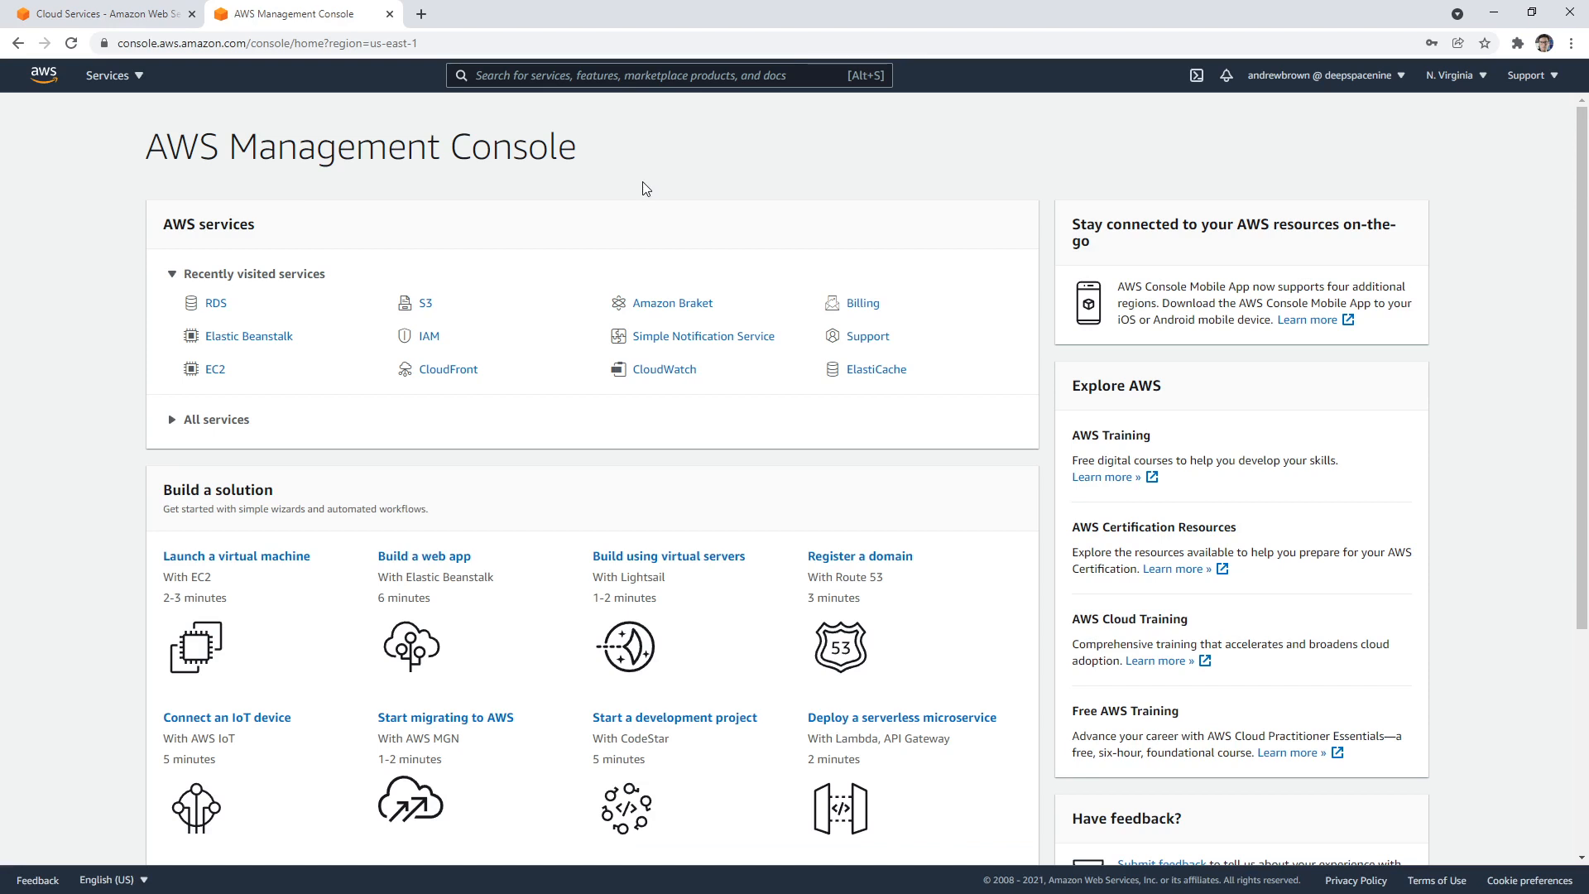
mouse_move(826, 545)
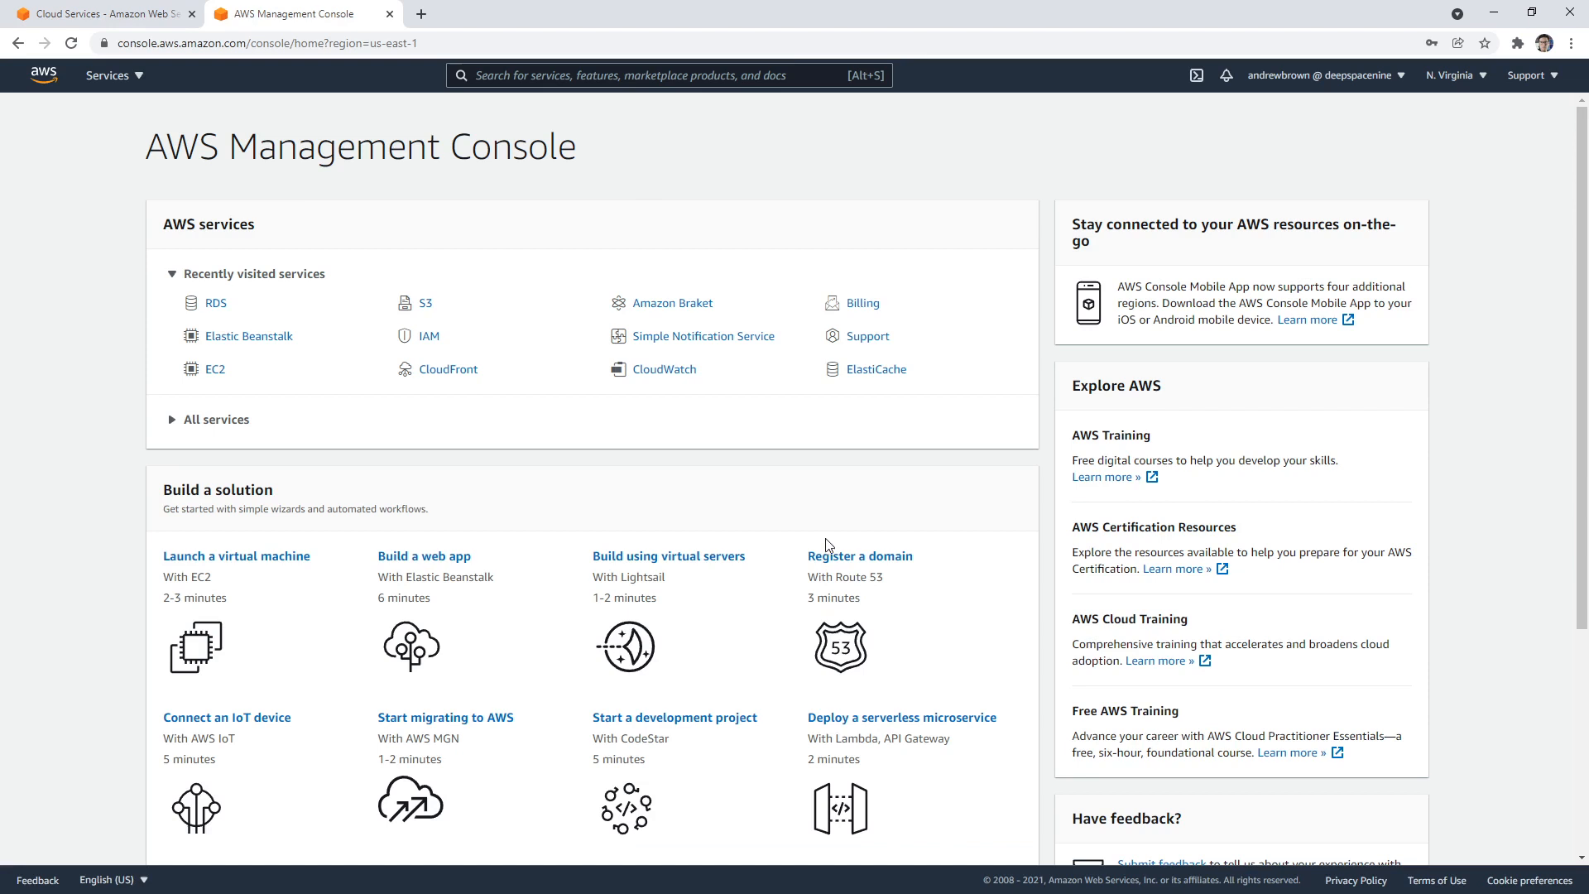
mouse_move(946, 96)
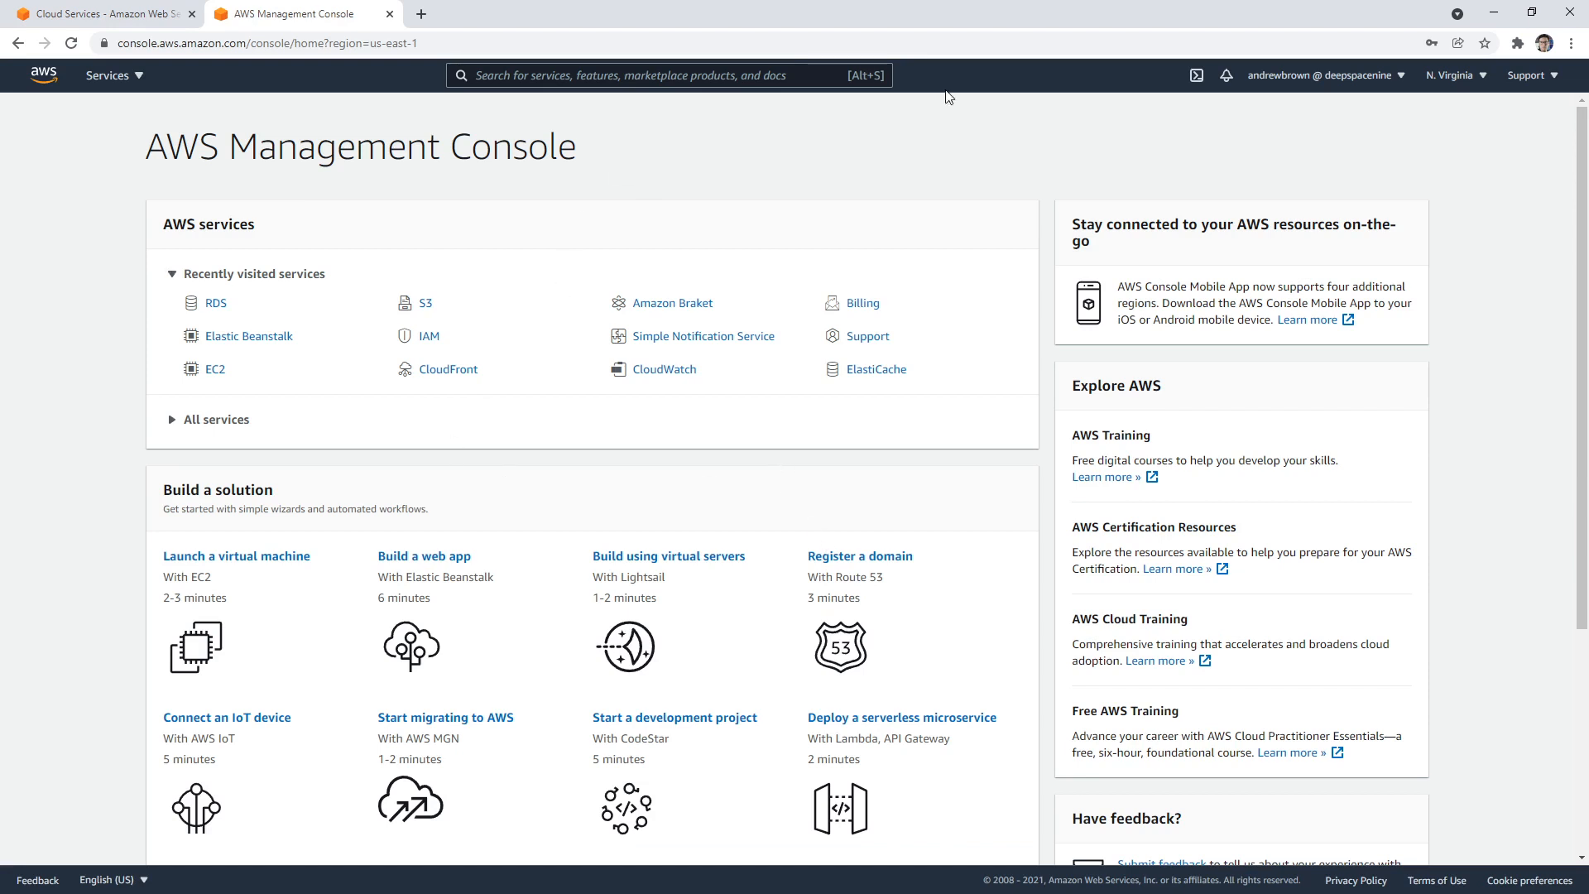
mouse_move(672, 294)
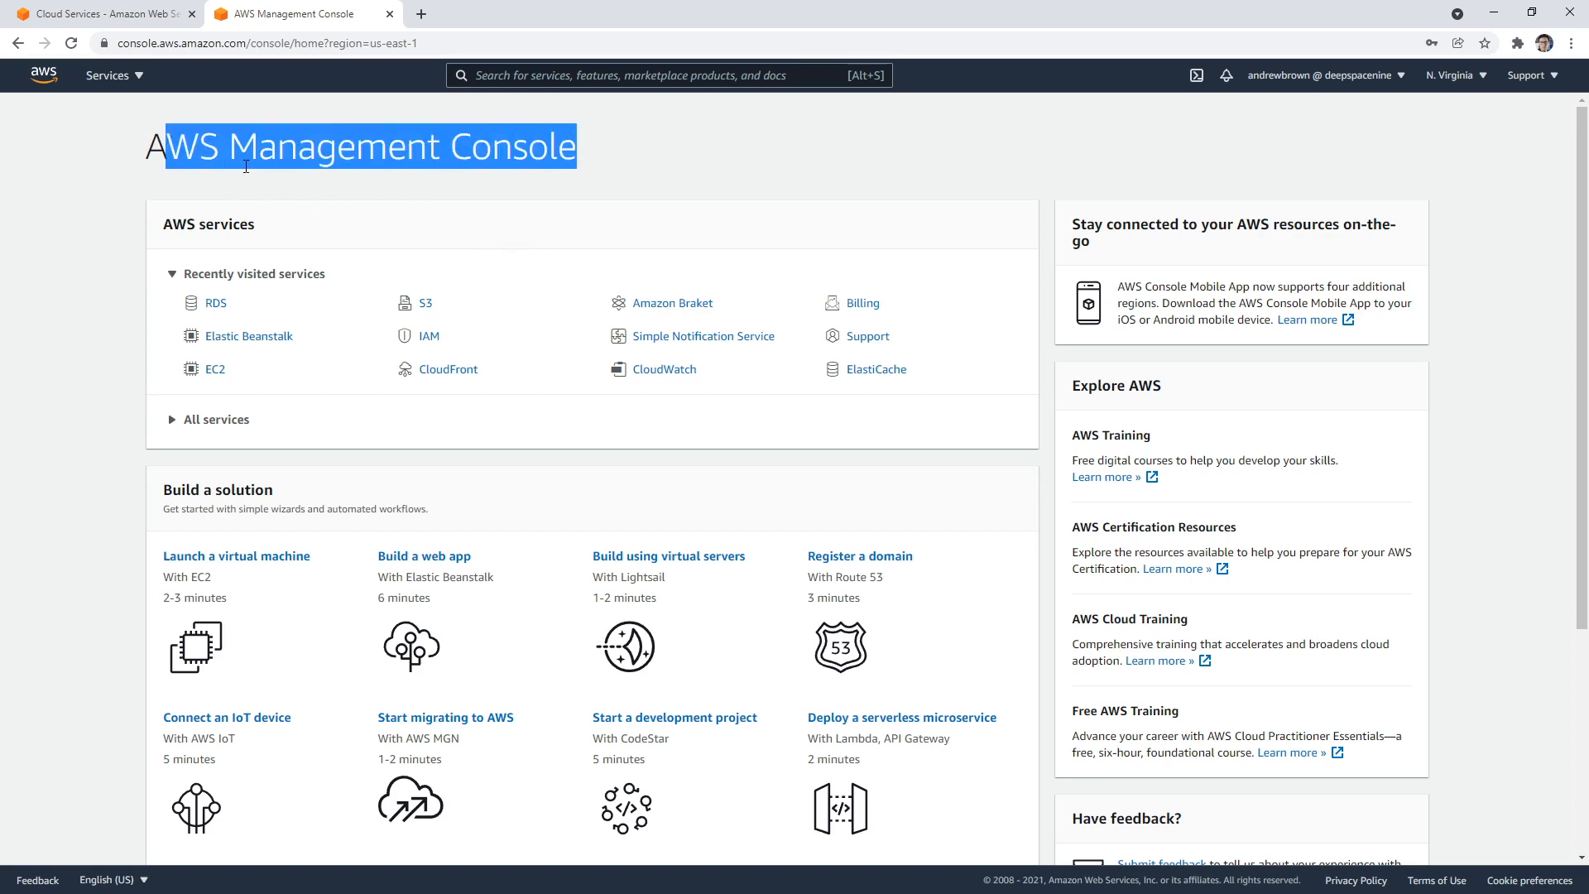
click(137, 152)
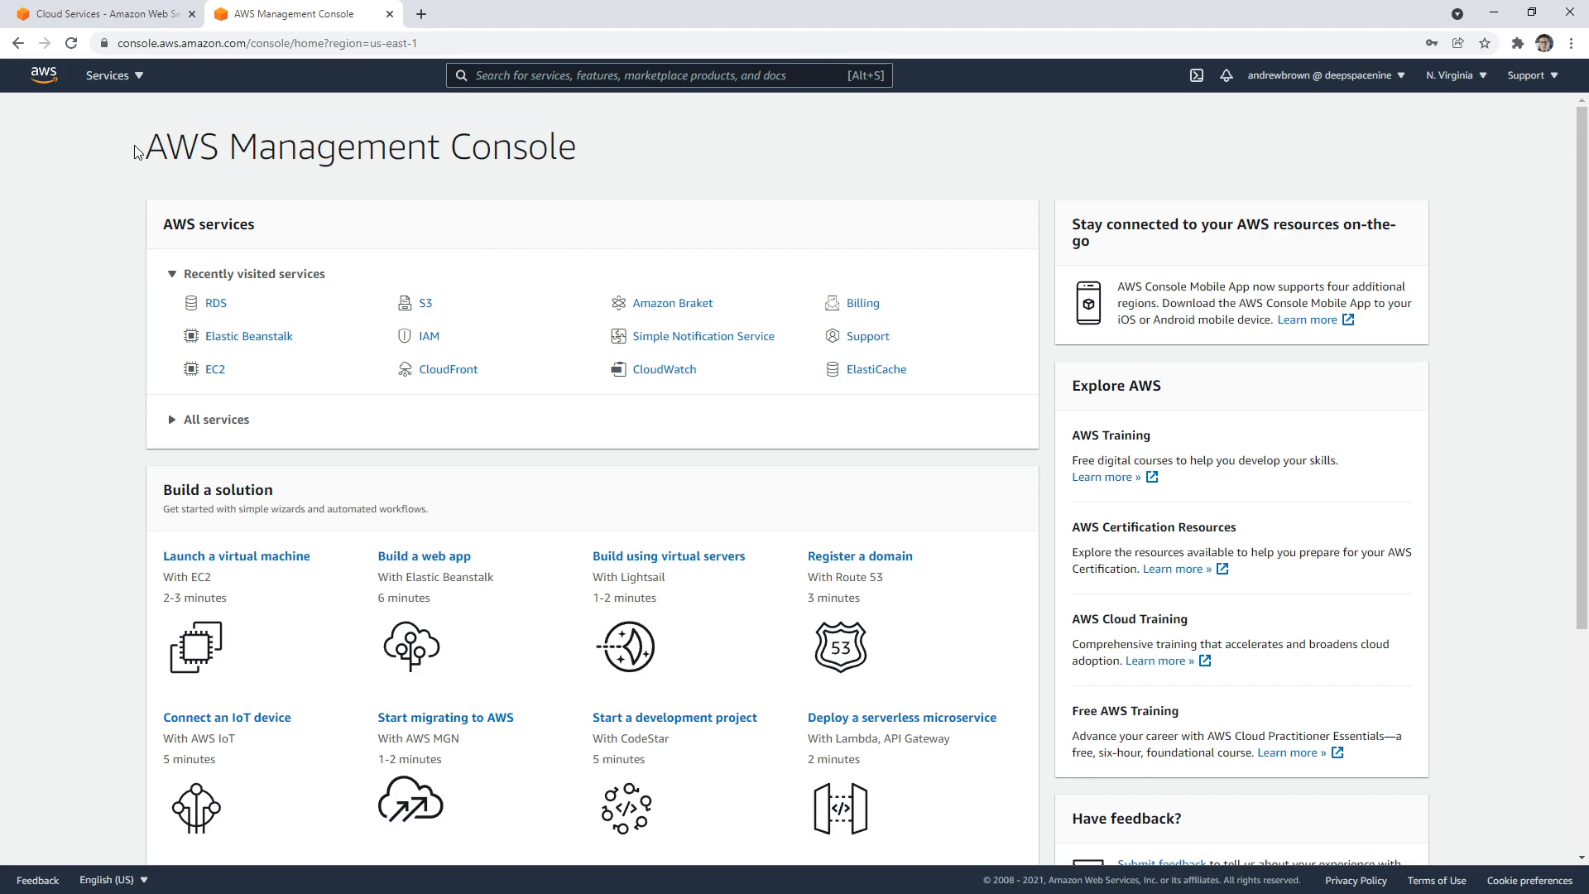
triple_click(359, 145)
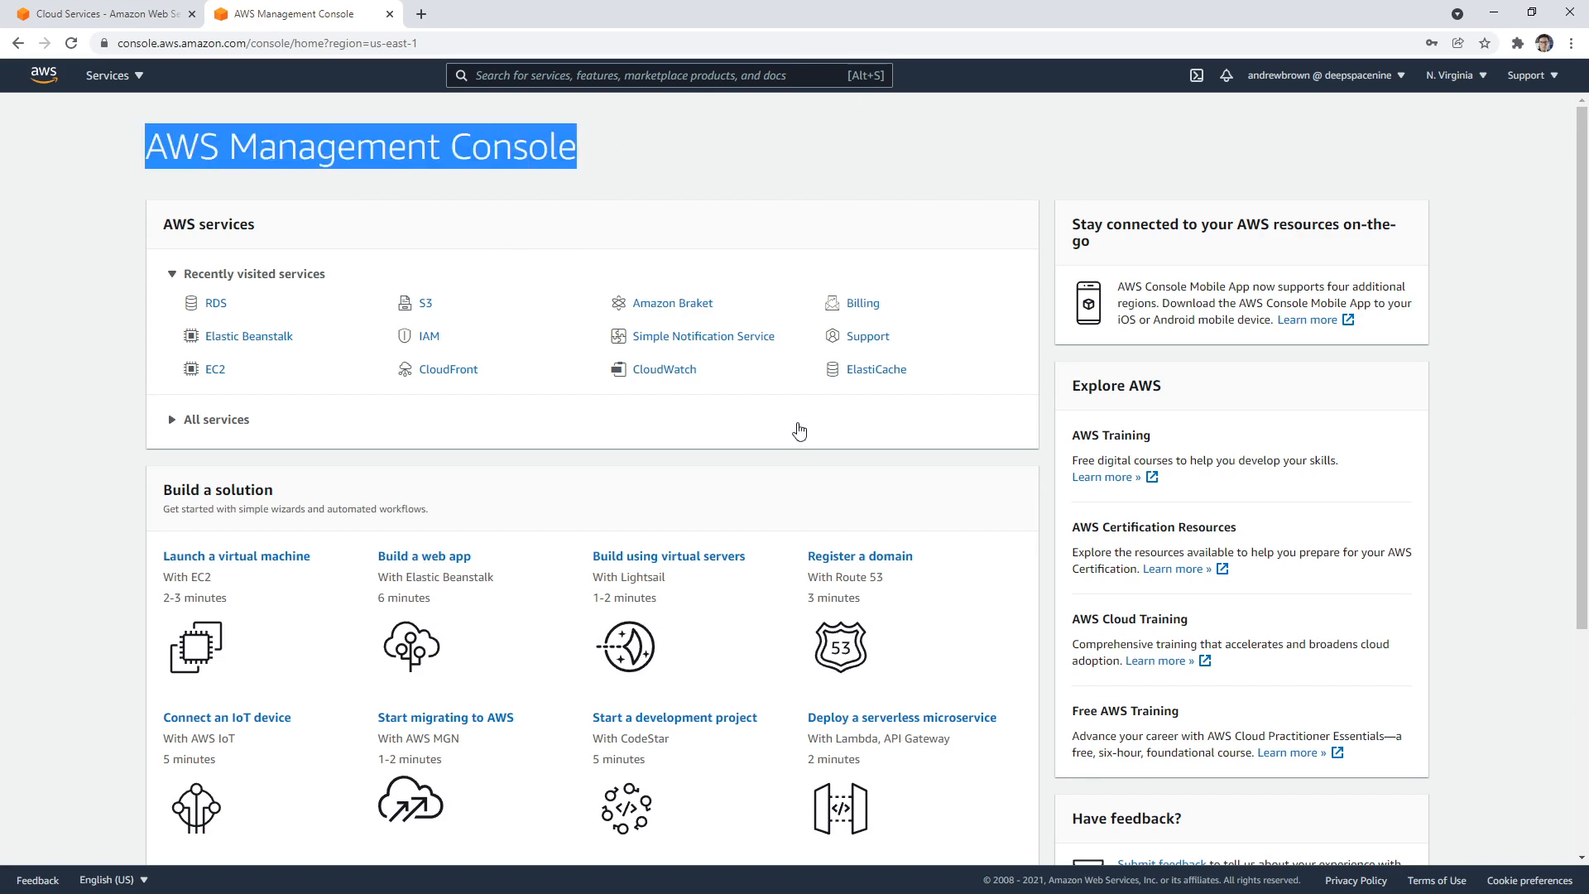
mouse_move(647, 162)
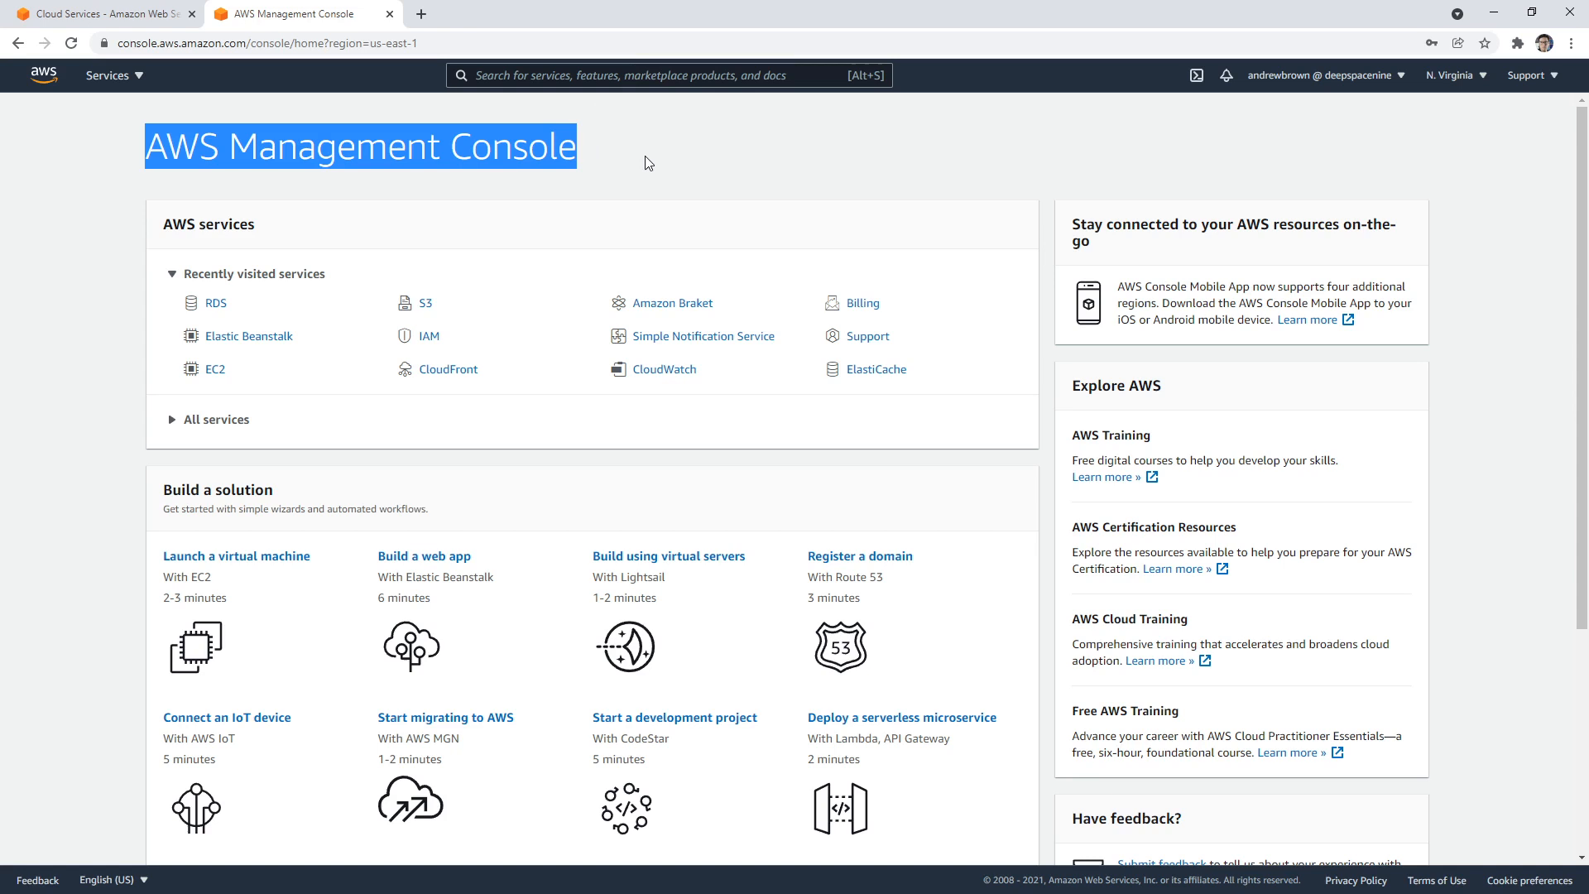
click(108, 75)
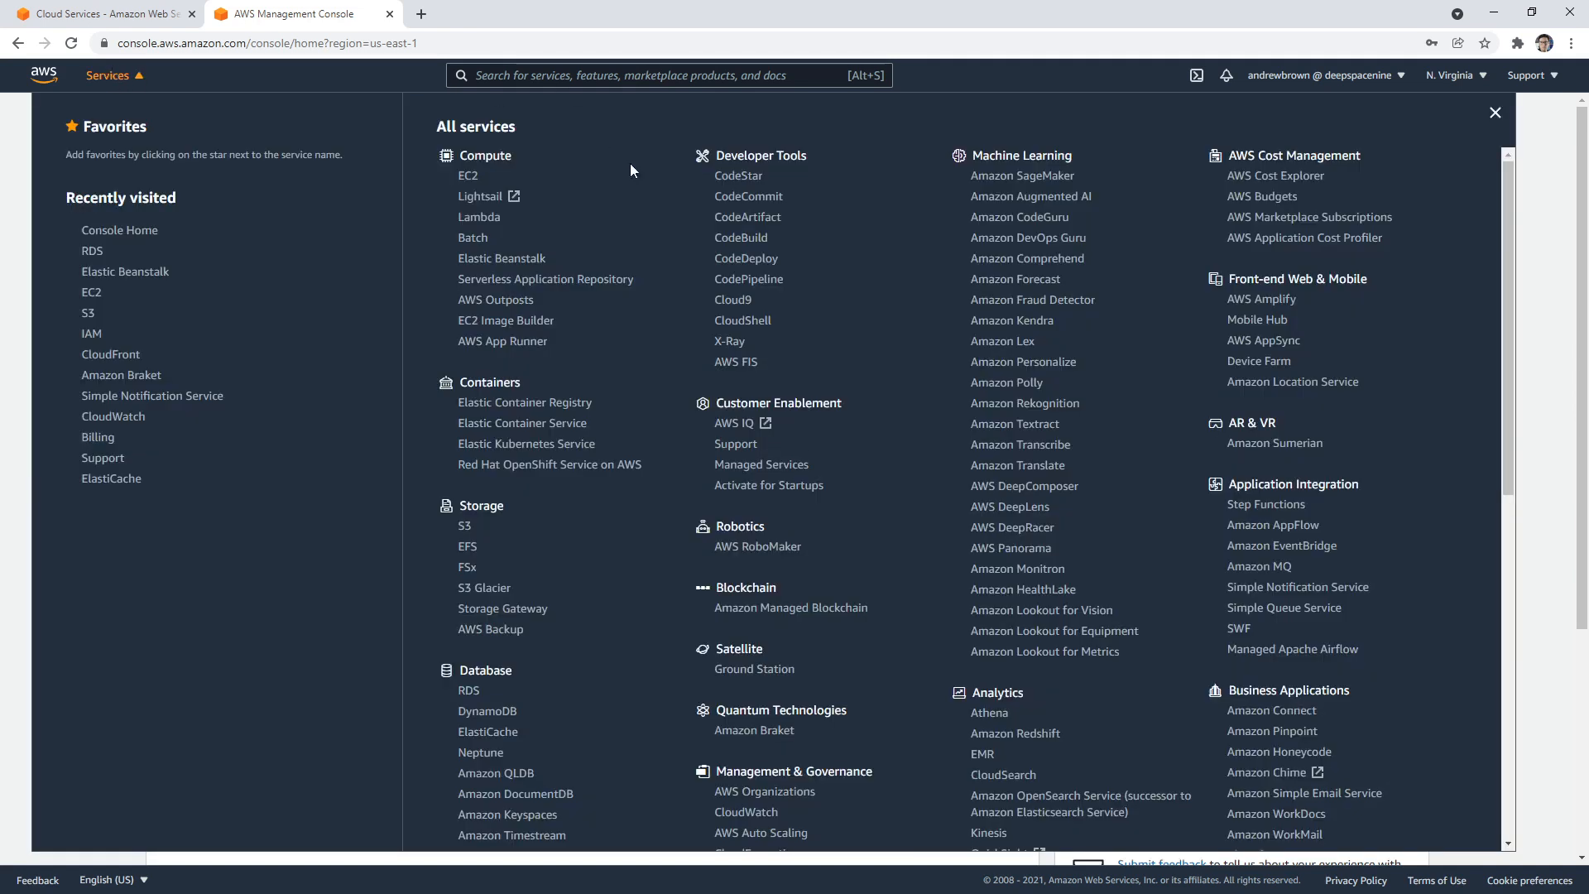
click(445, 176)
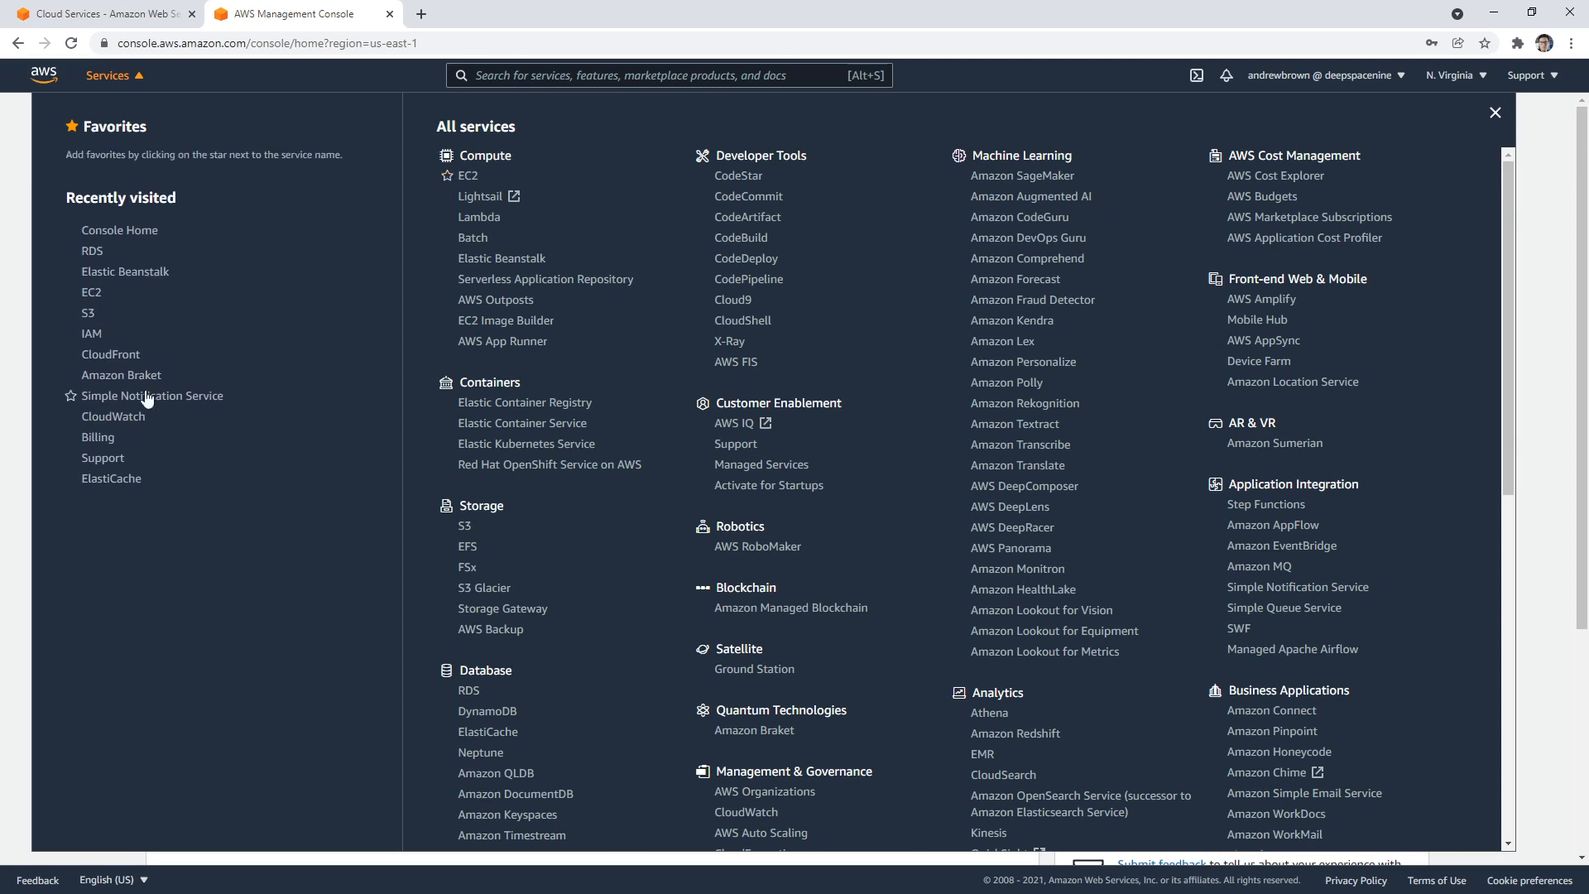
click(1493, 113)
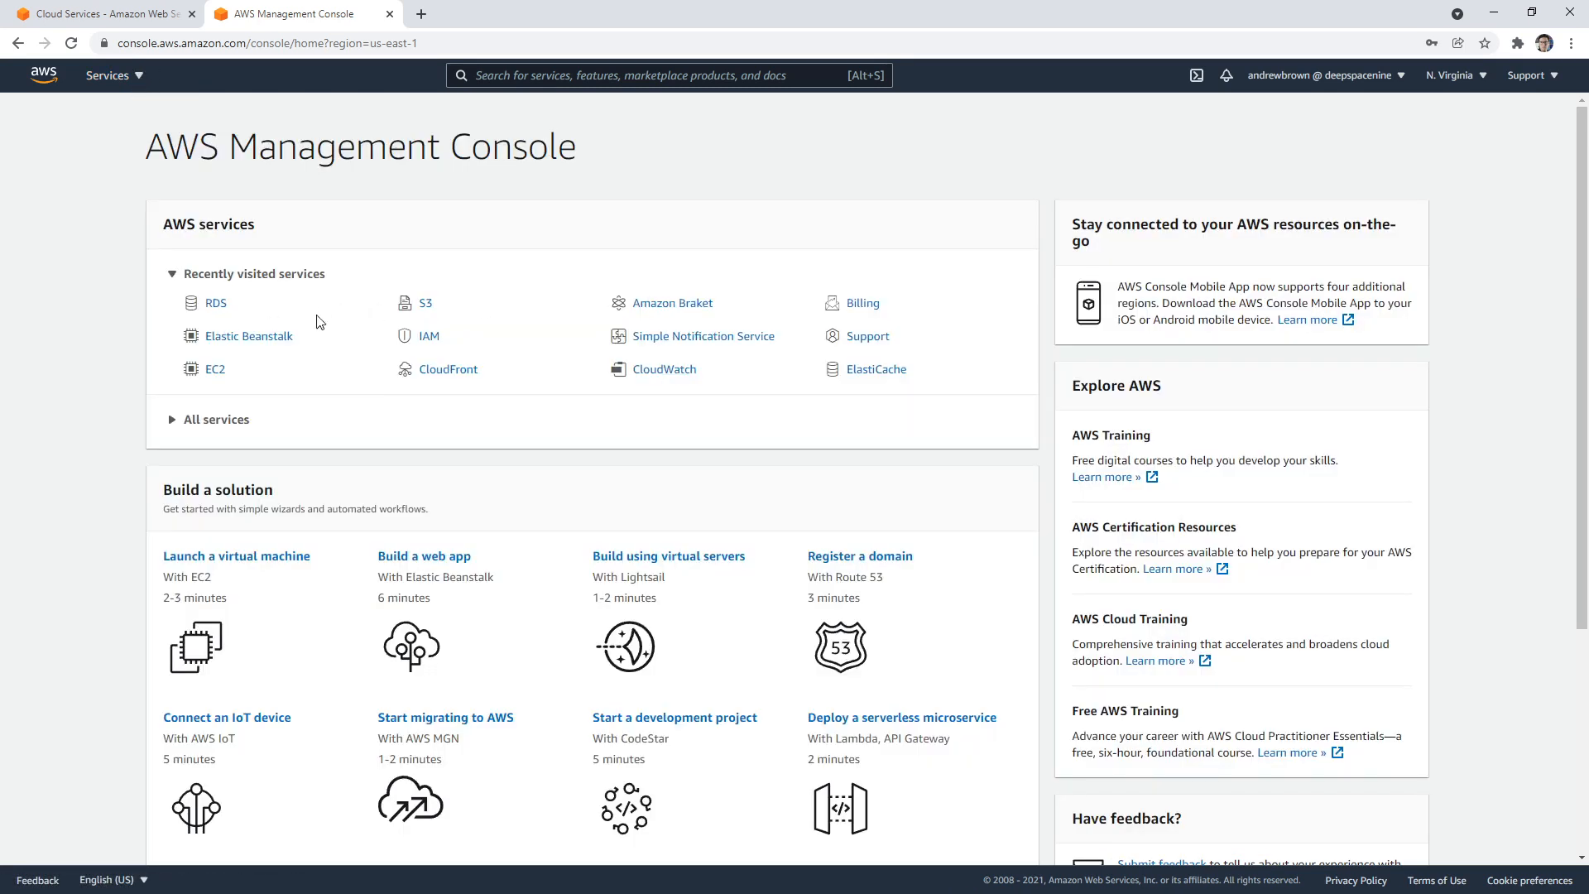
click(668, 75)
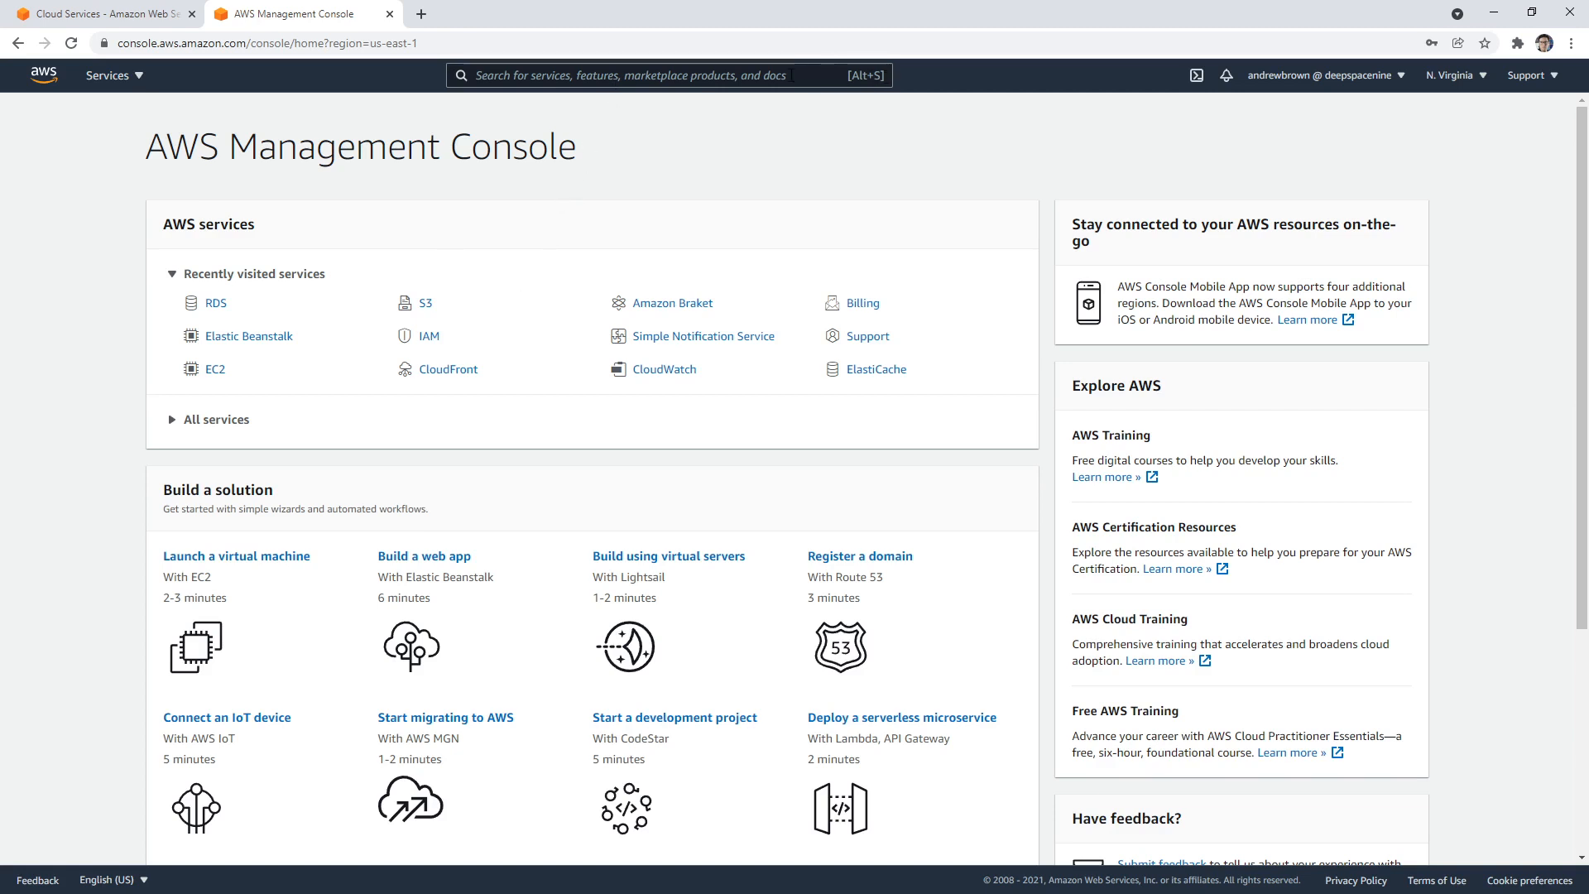
- Search the console for 'ec2', enter the EC2 service and view its empty instances list
click(669, 74)
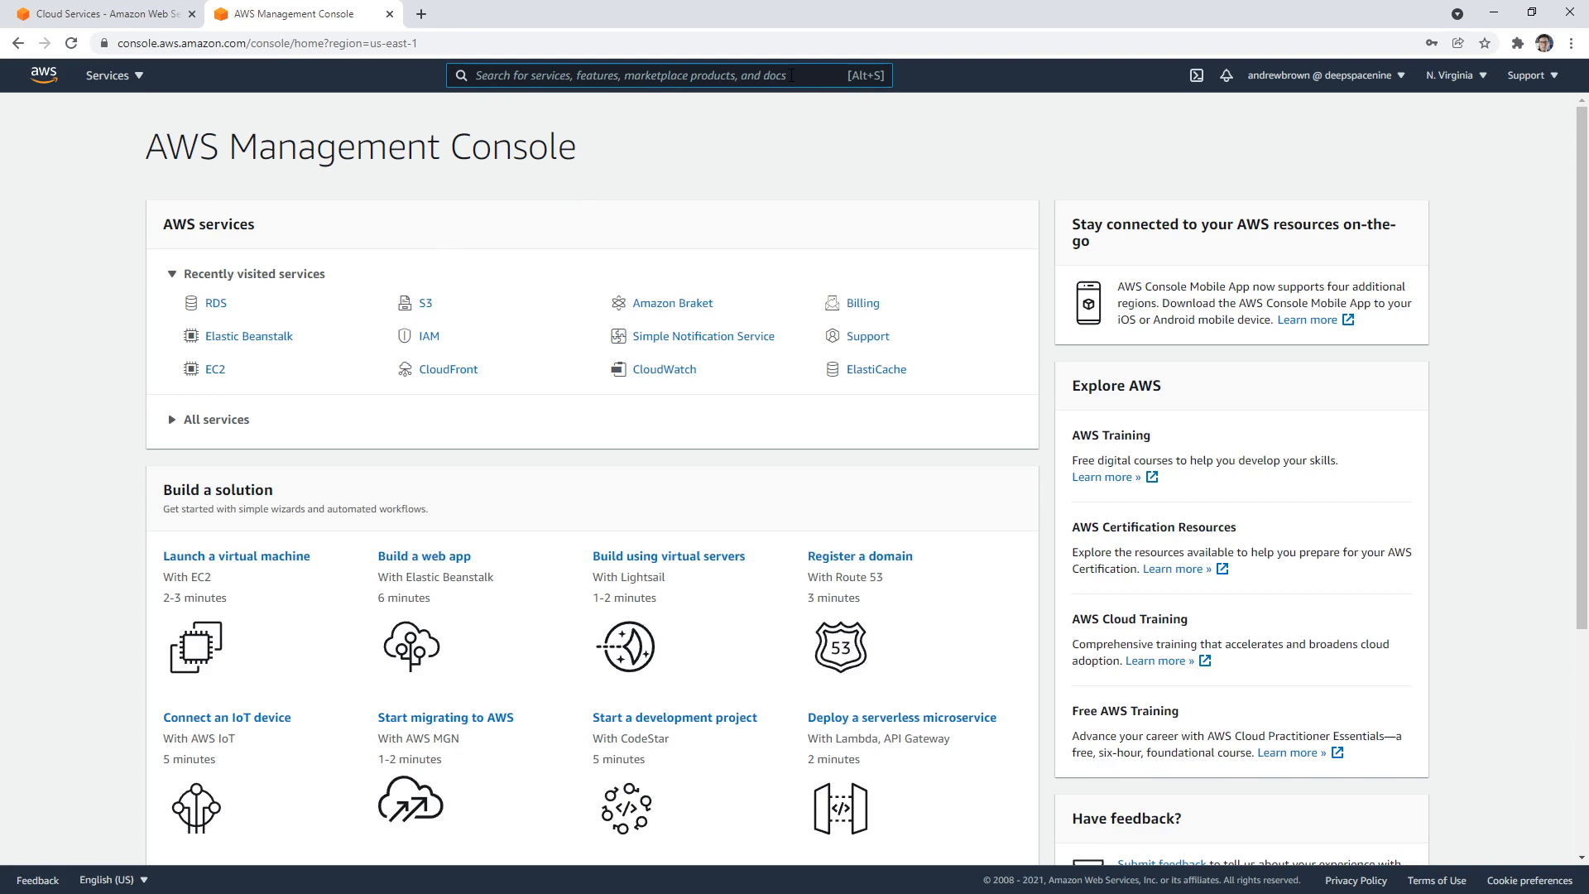
text(ec2)
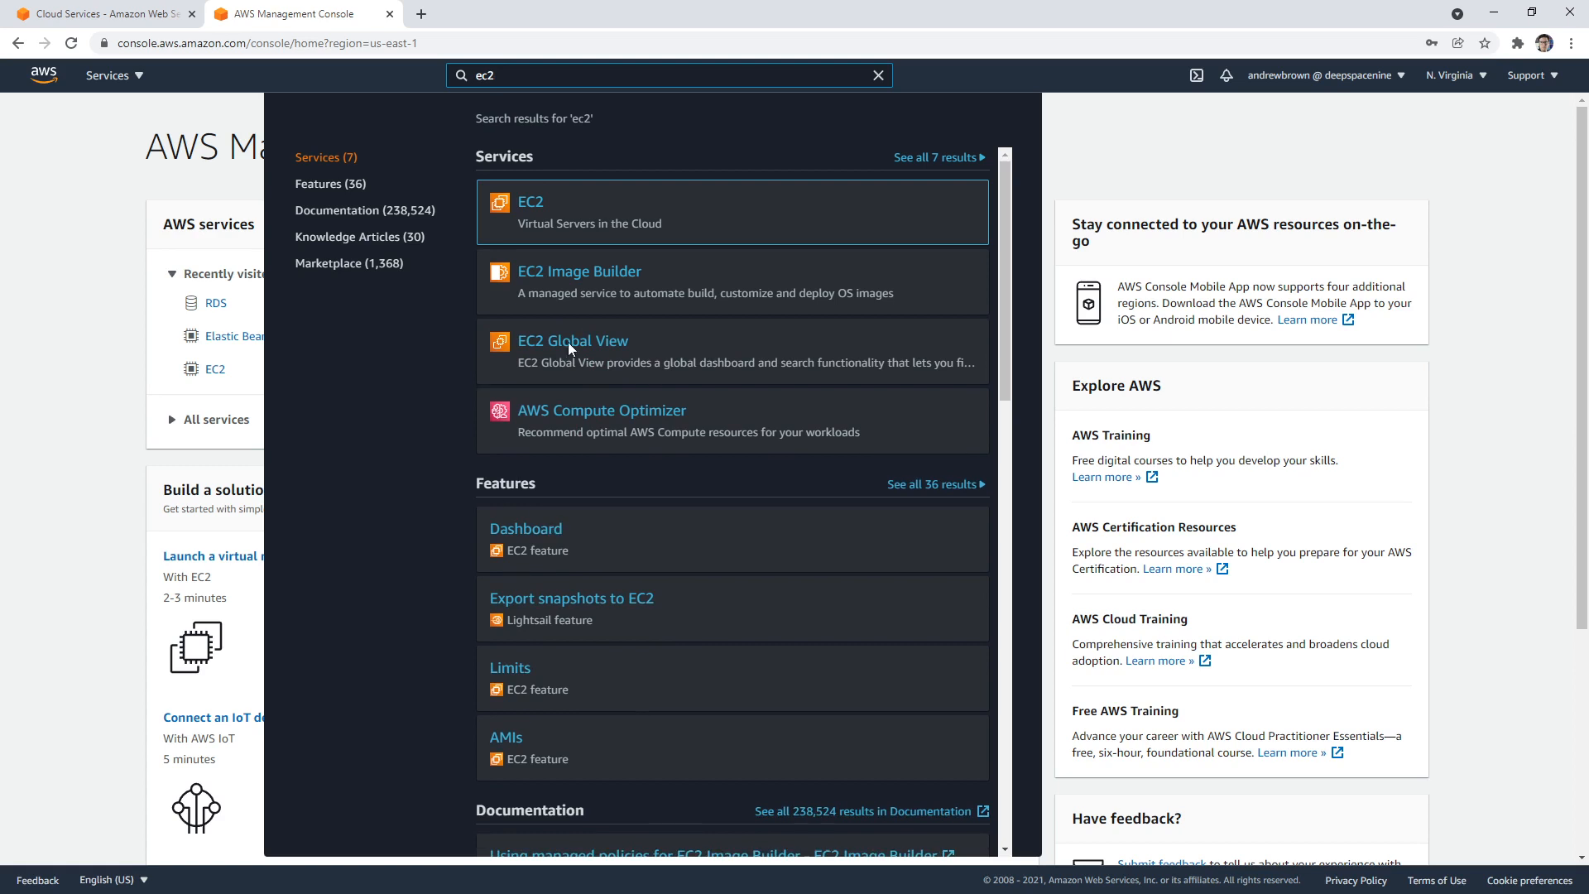
click(530, 202)
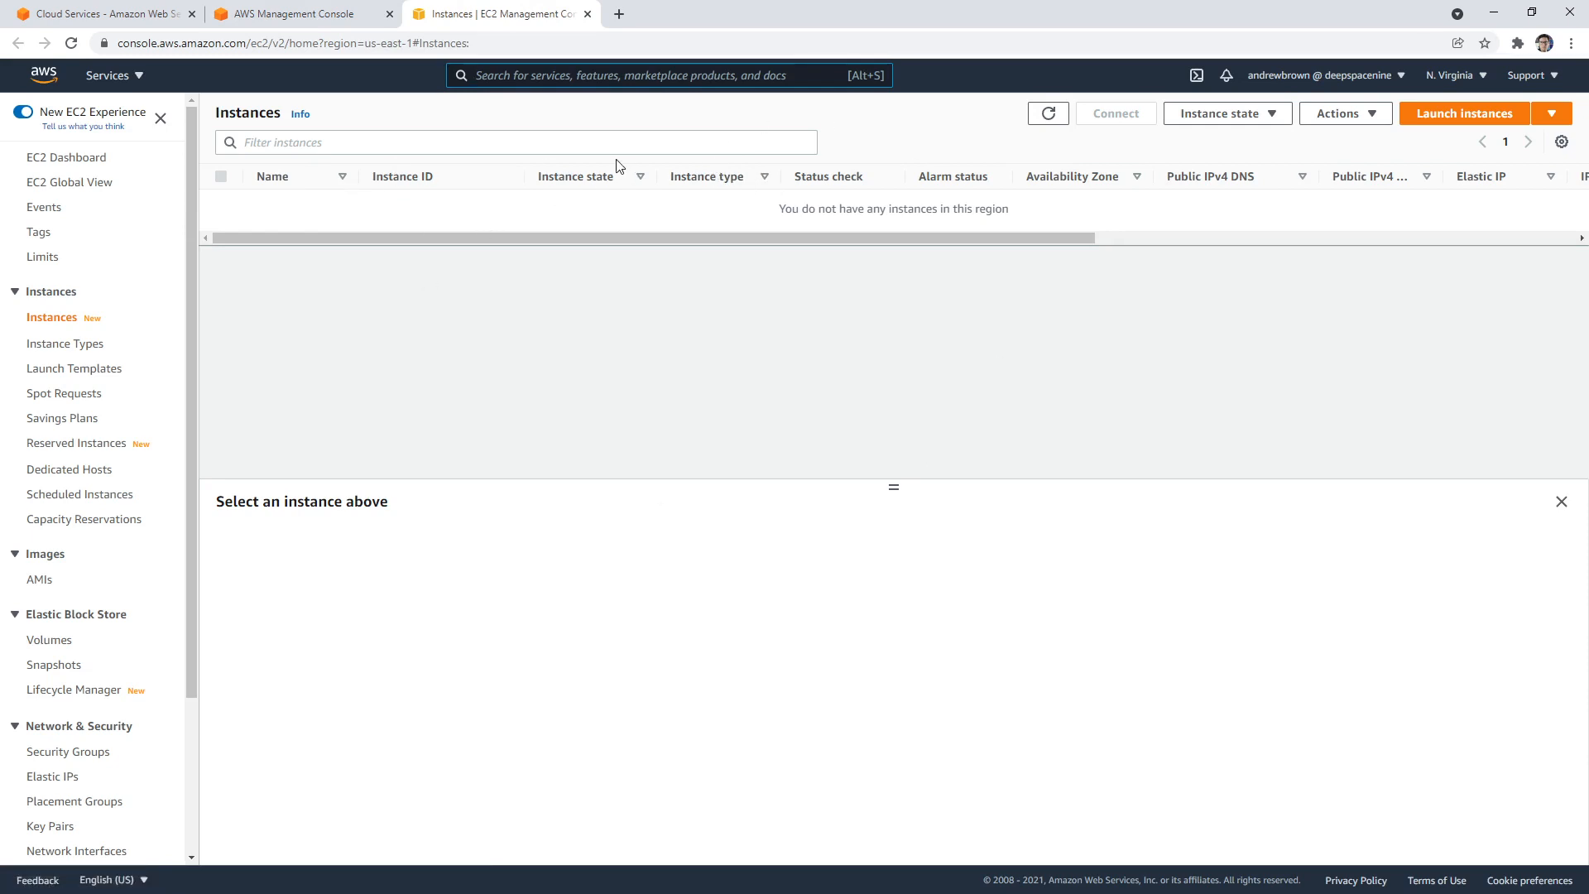
mouse_move(400, 283)
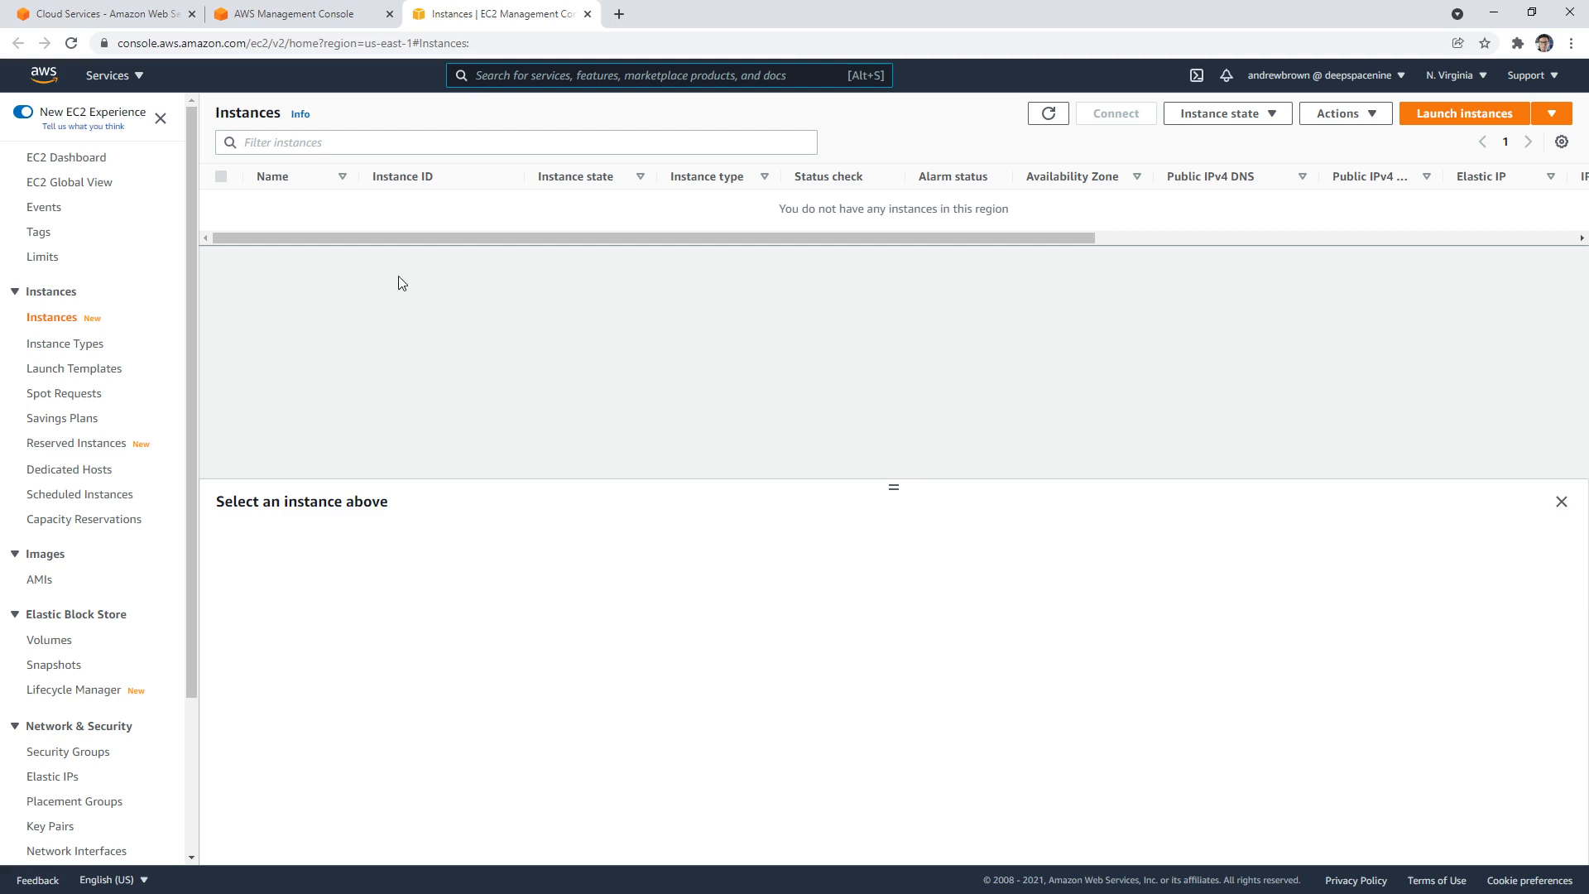
scroll(down, 3)
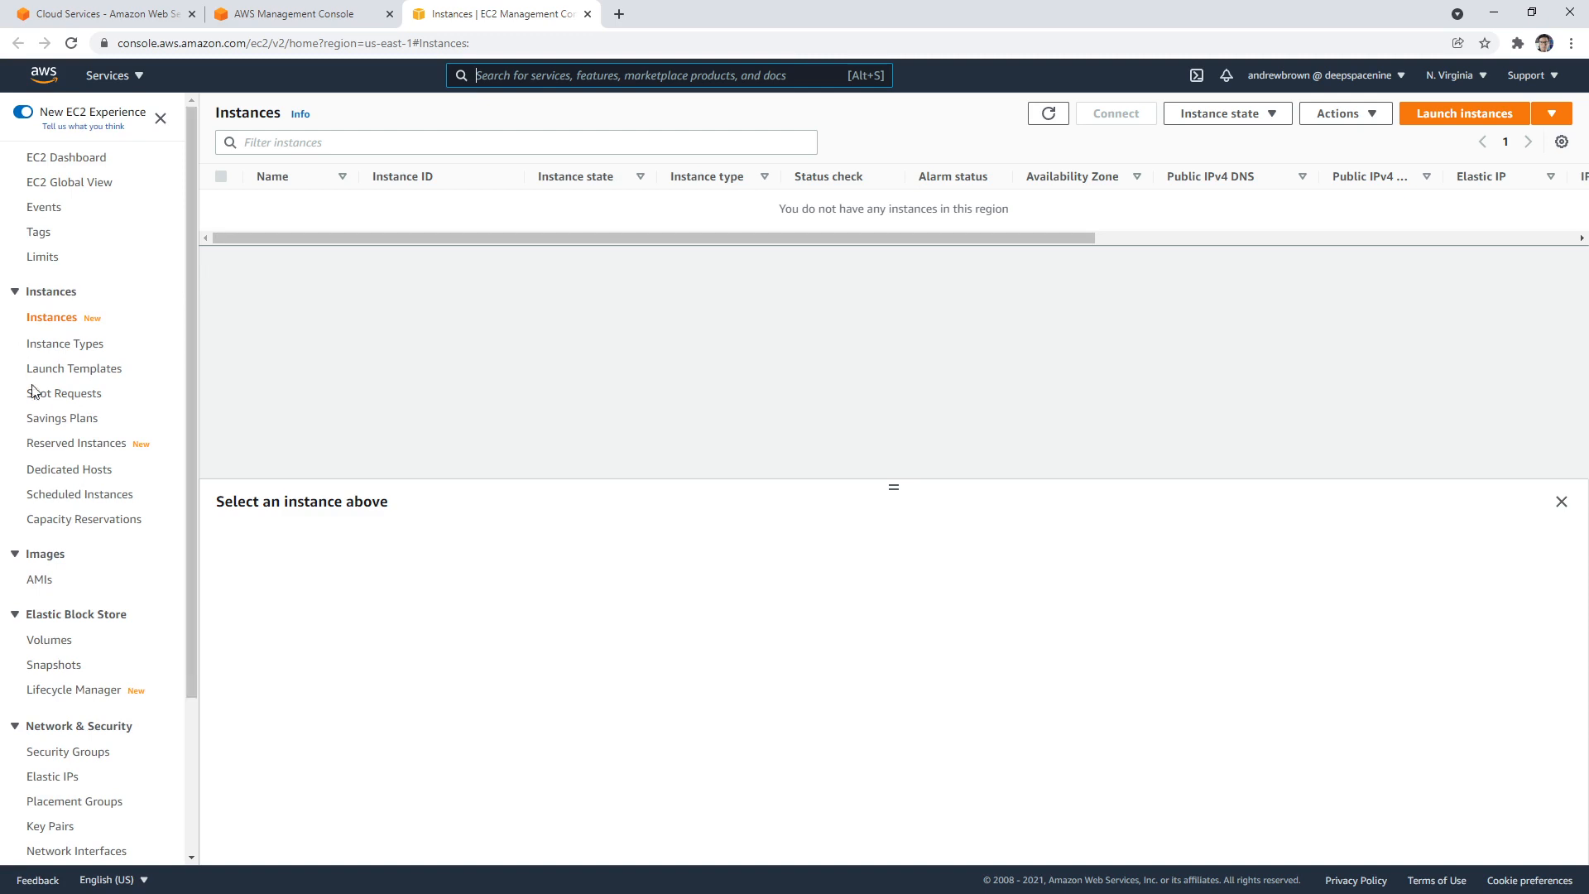
- Search 'ec2' and scroll through the Services, Features, Documentation and Knowledge Articles results
text(ec2)
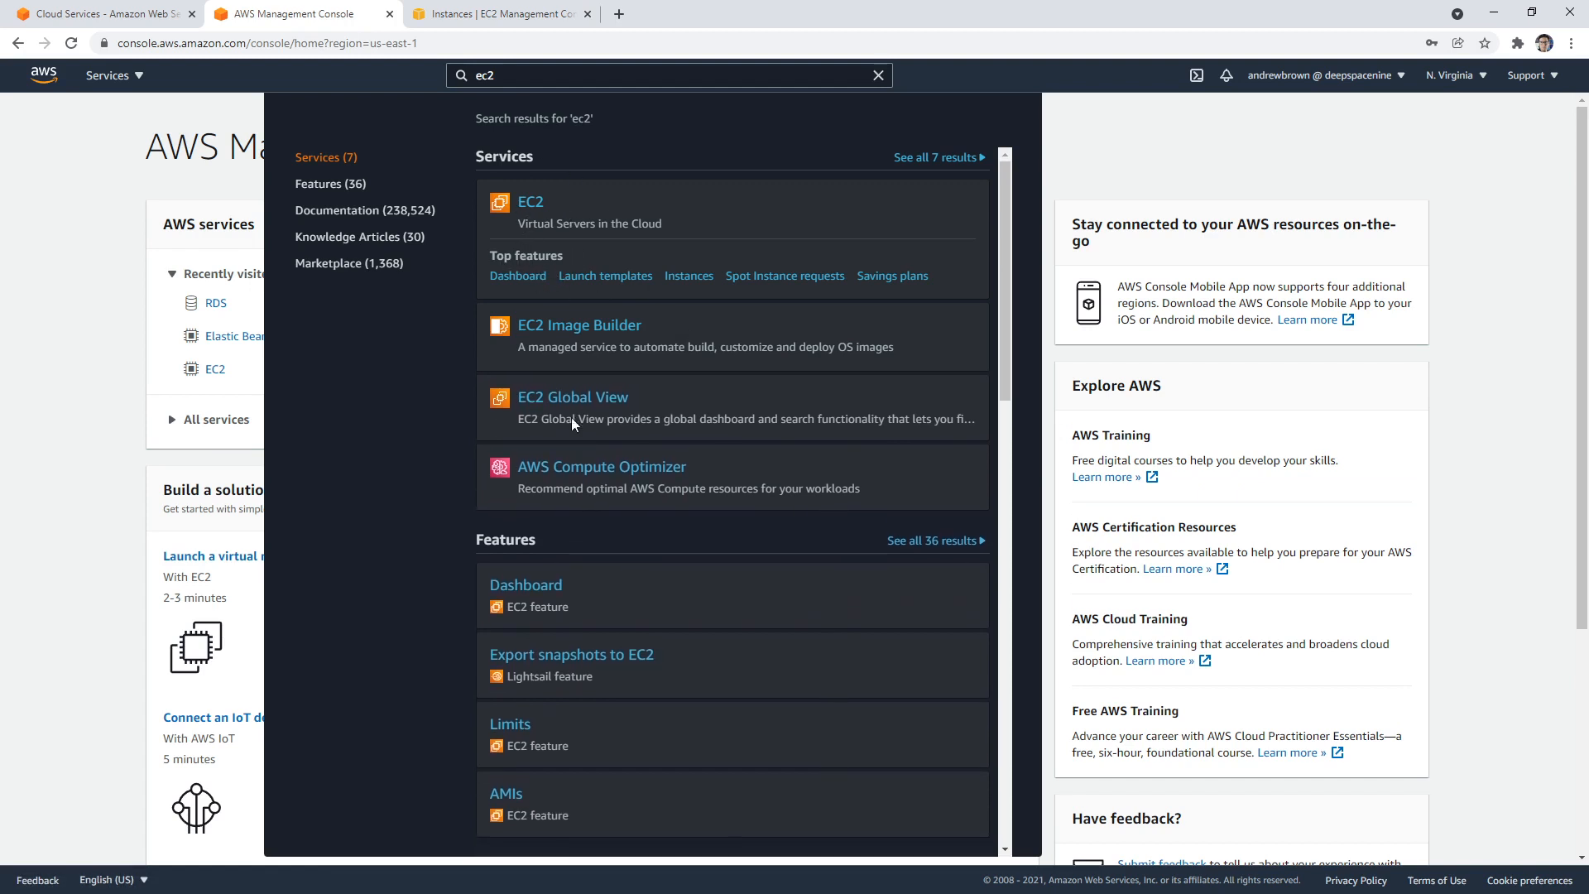
scroll(down, 3)
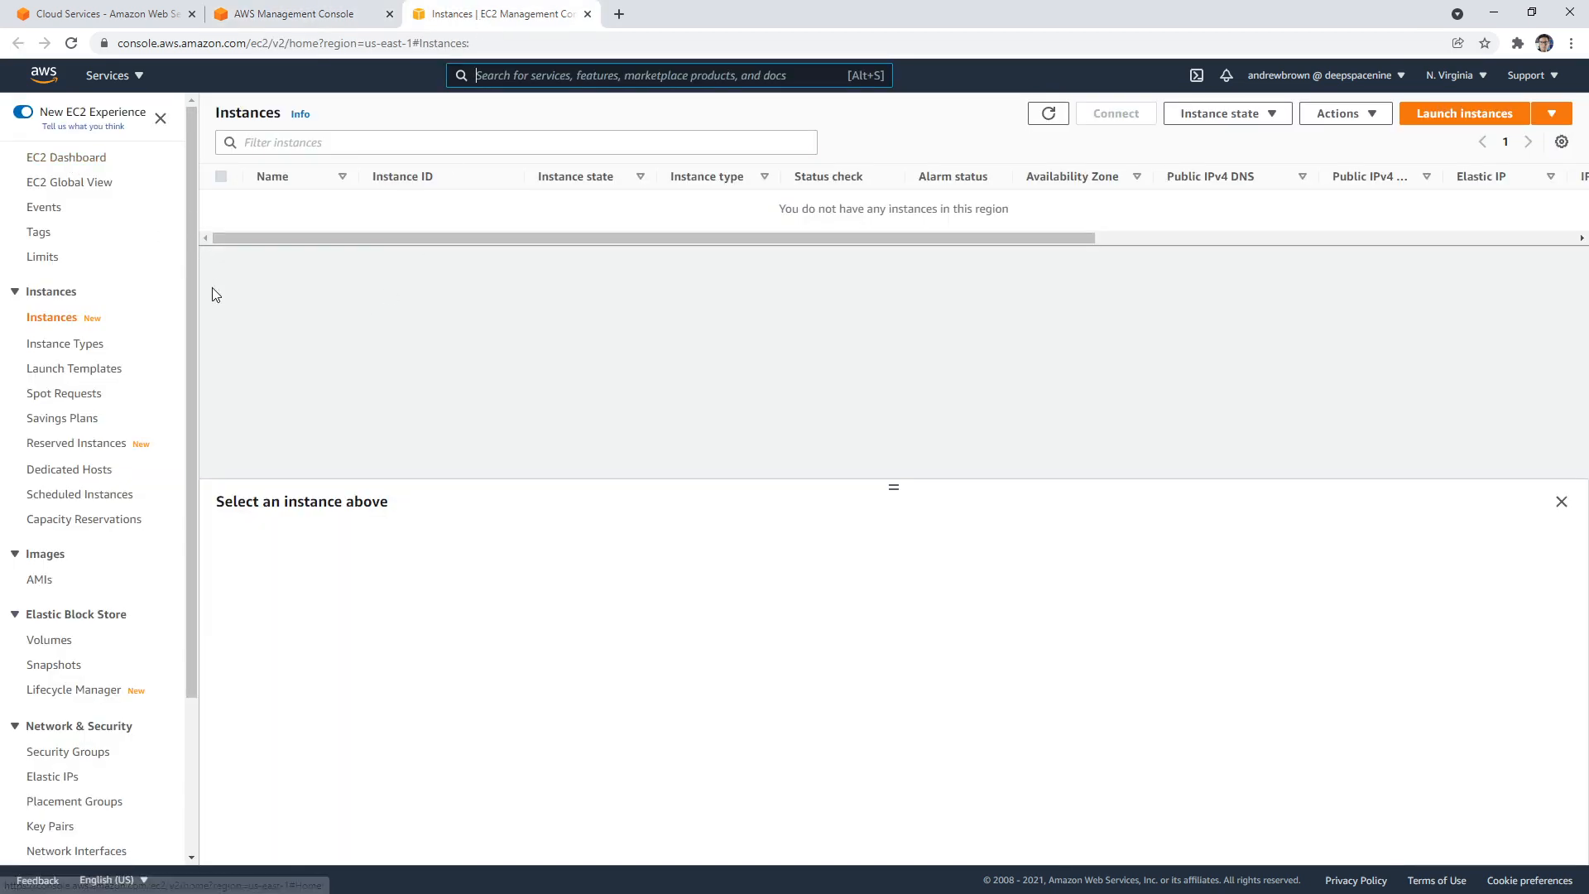
scroll(down, 3)
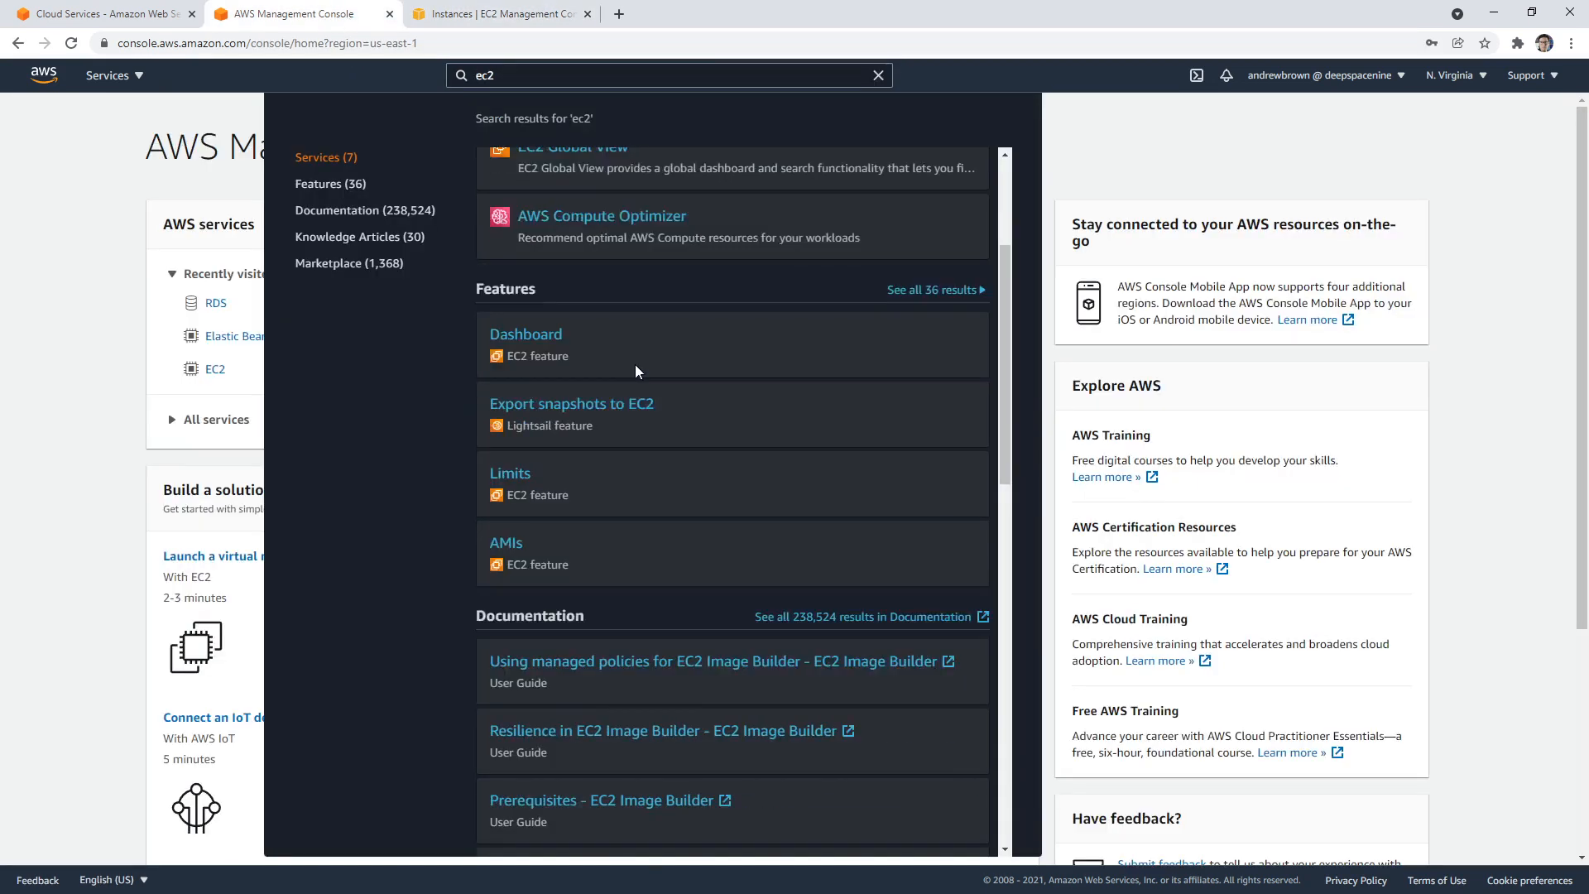
scroll(down, 3)
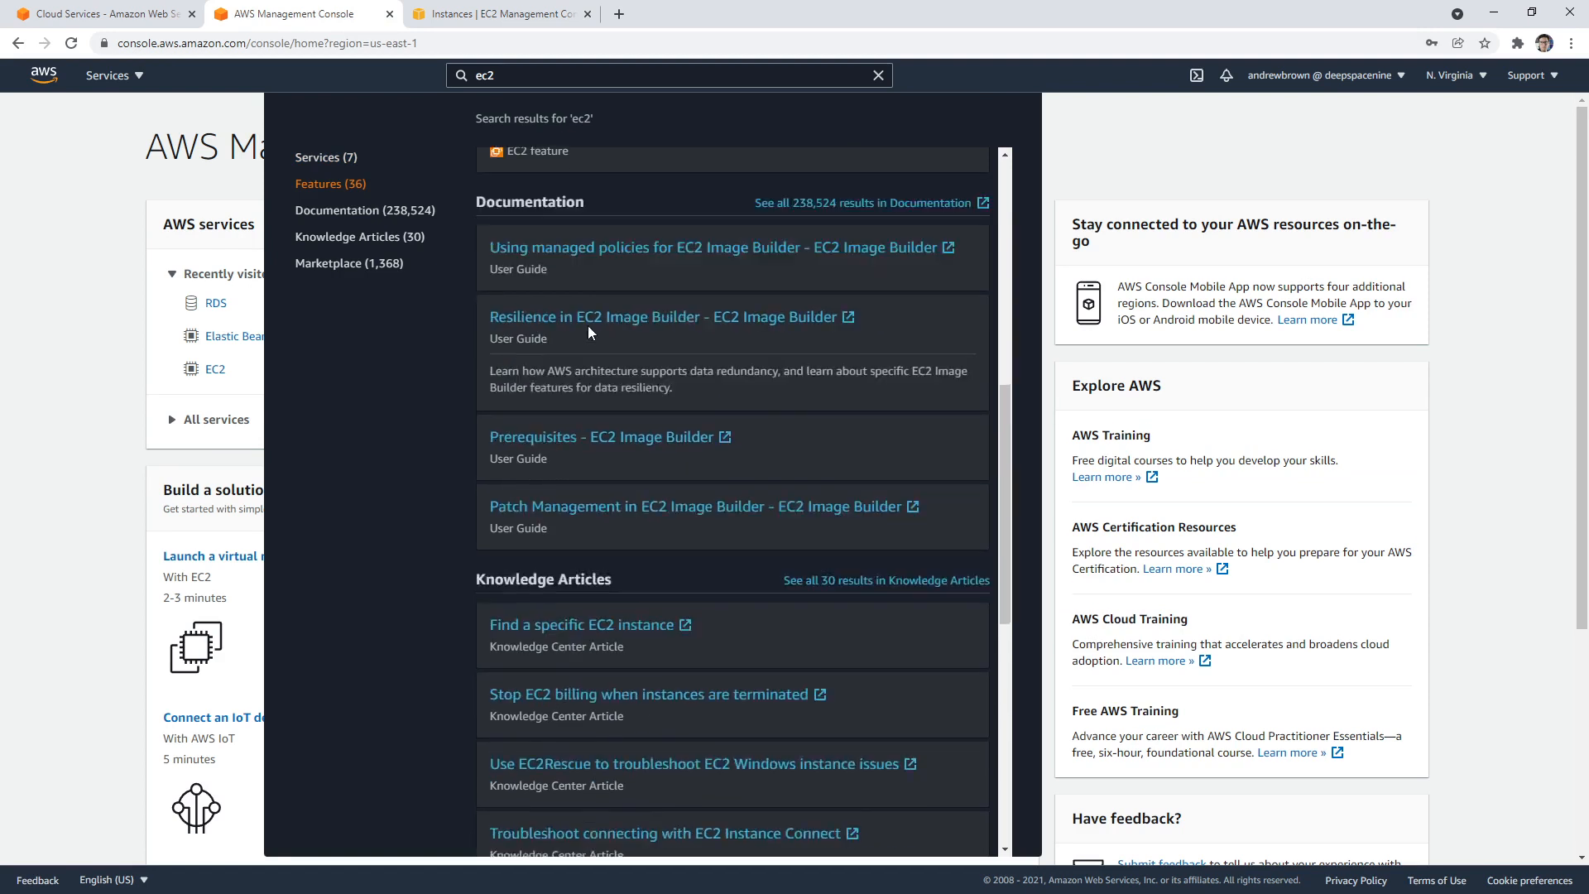
scroll(down, 3)
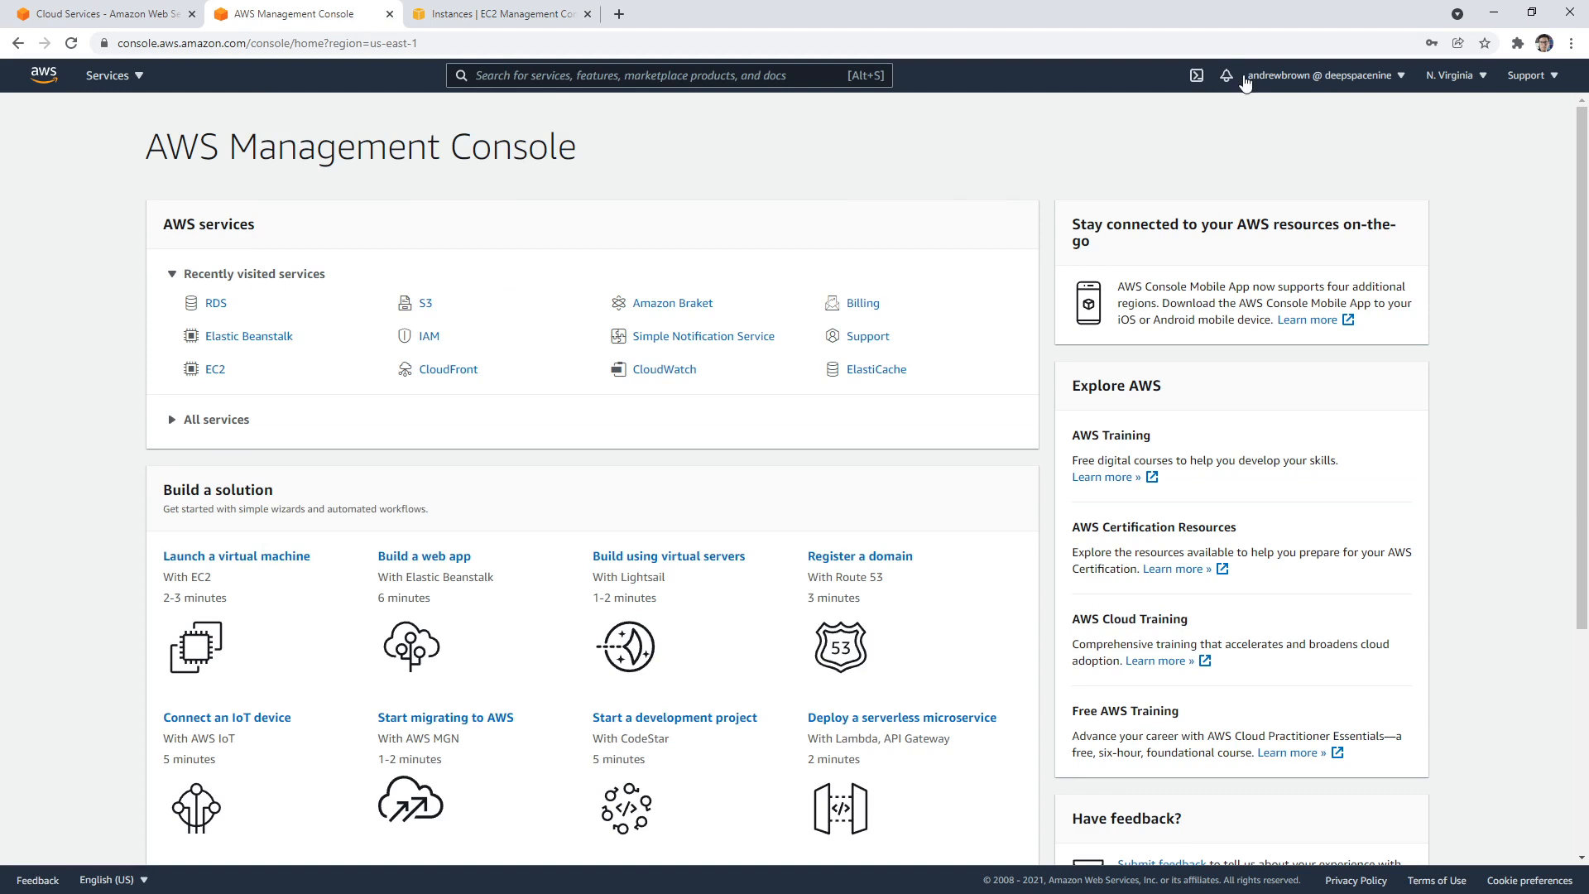
mouse_move(1197, 74)
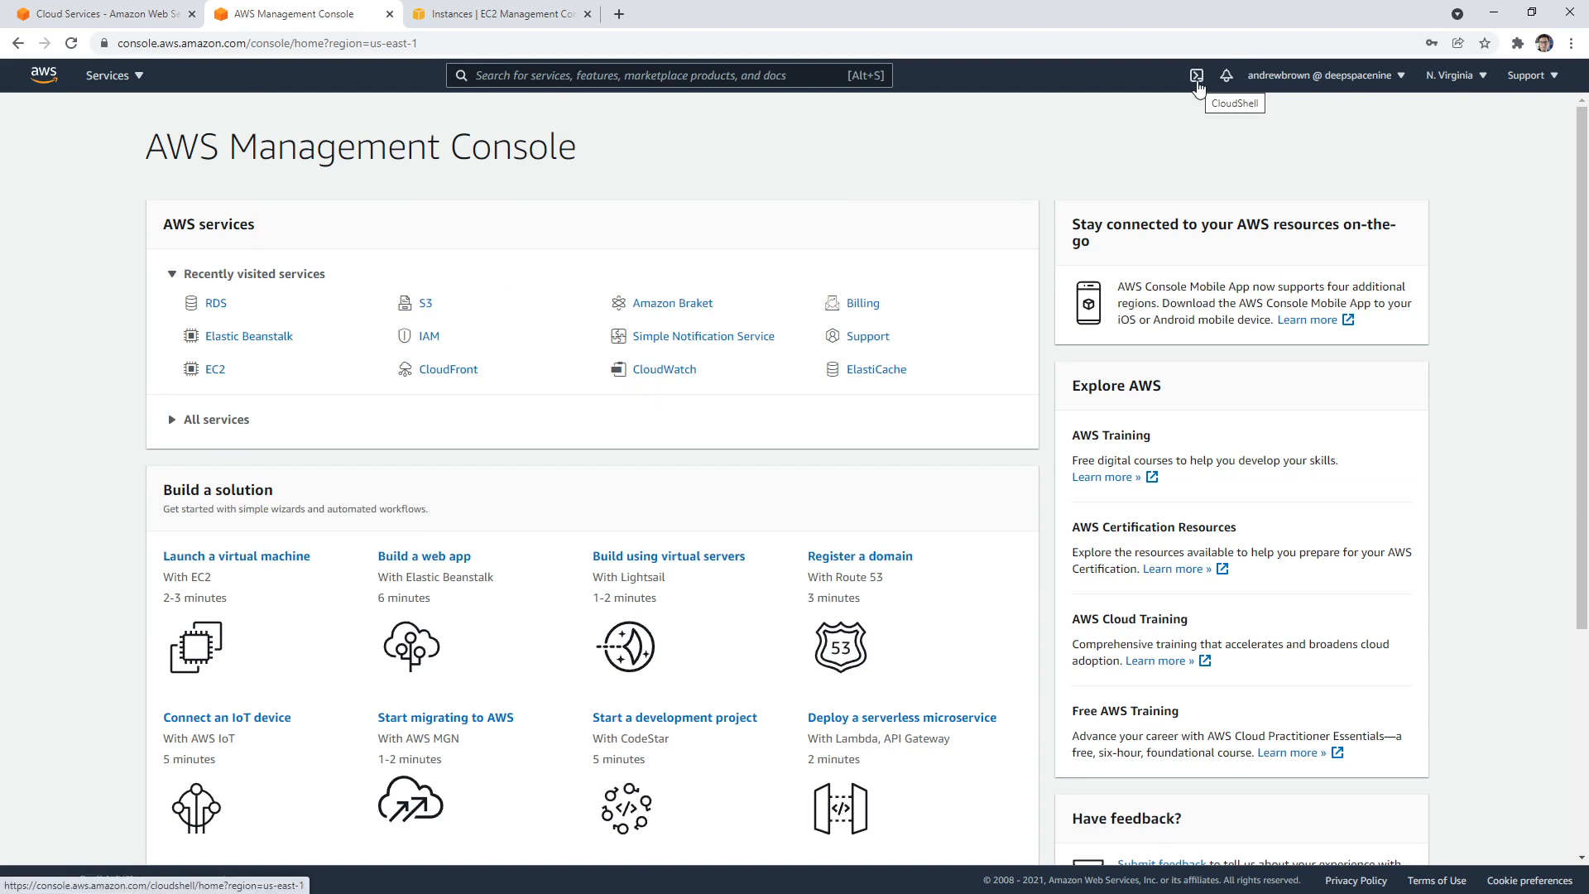
mouse_move(1227, 74)
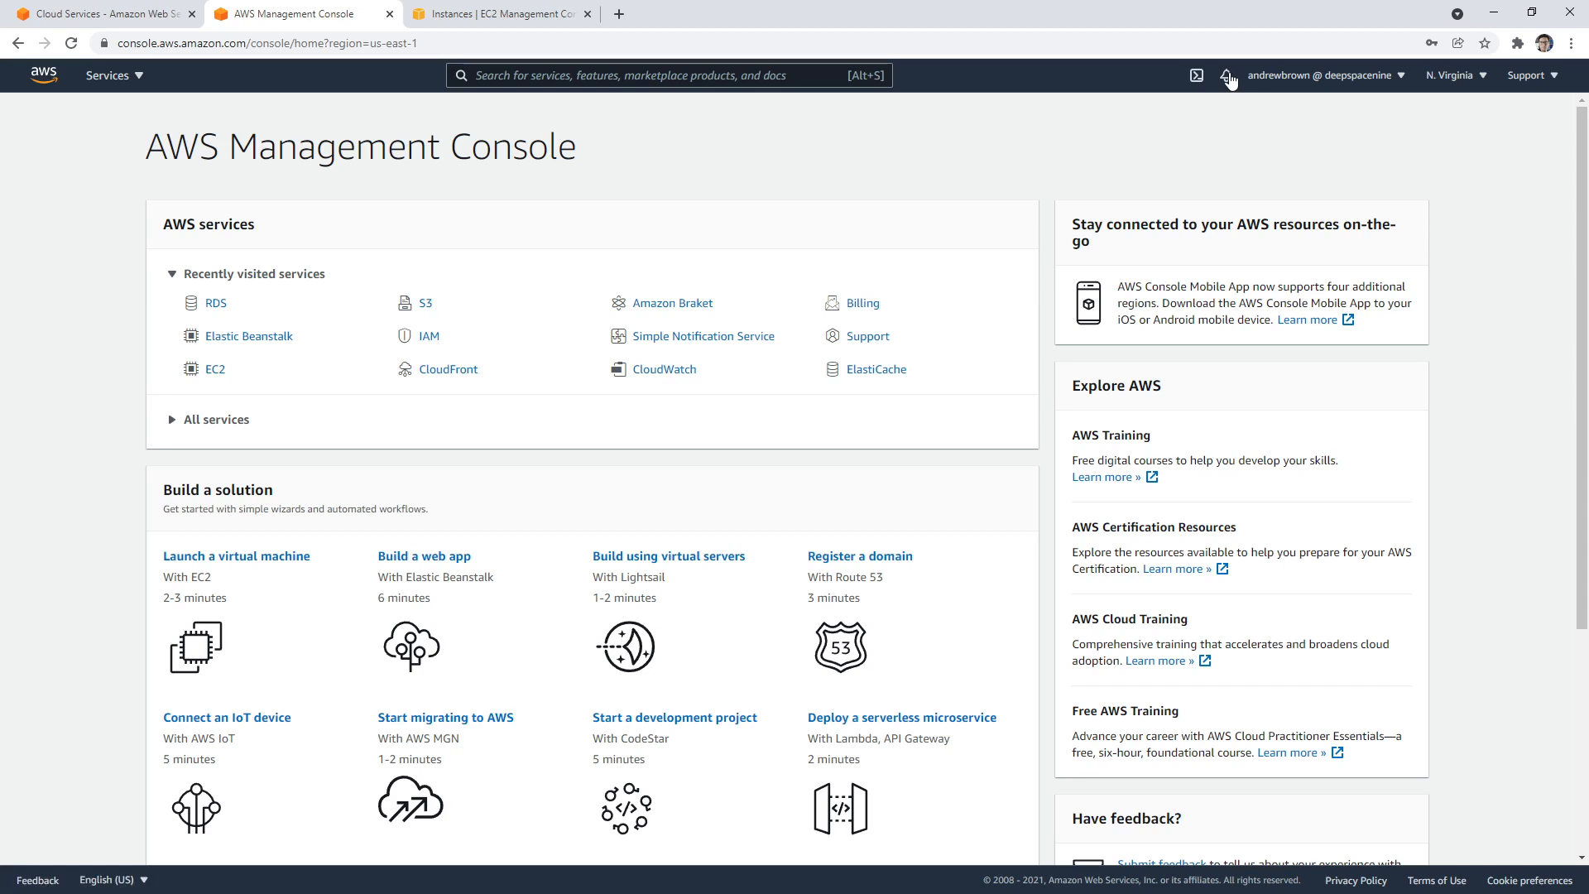
- From the bell's Open issues link, view the Personal Health Dashboard in a new tab, close it, and show Support options
click(1226, 75)
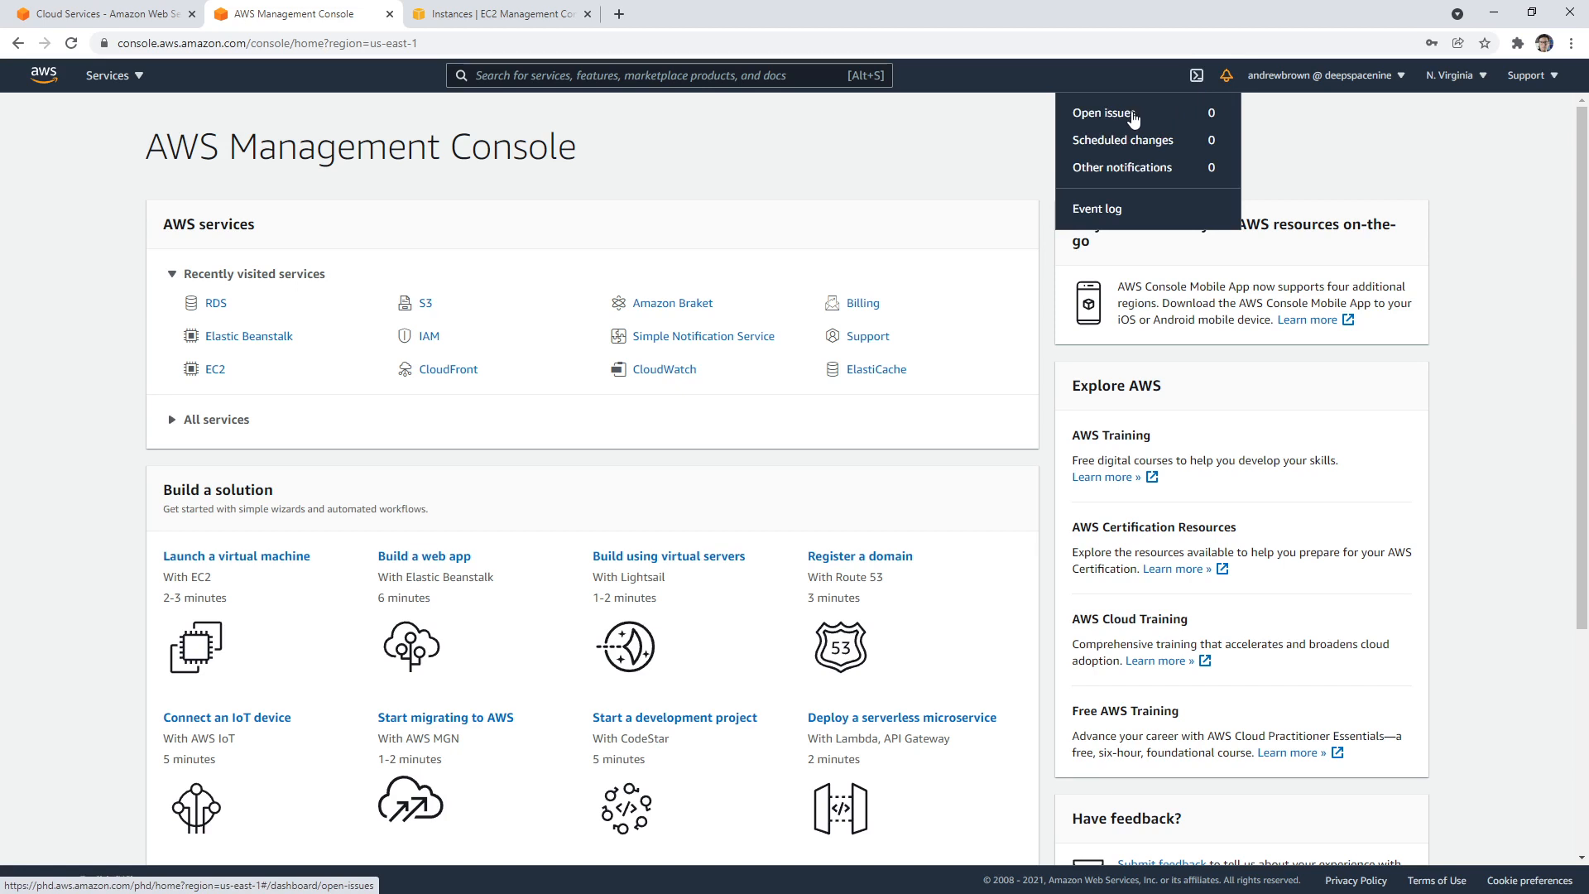
right_click(1103, 113)
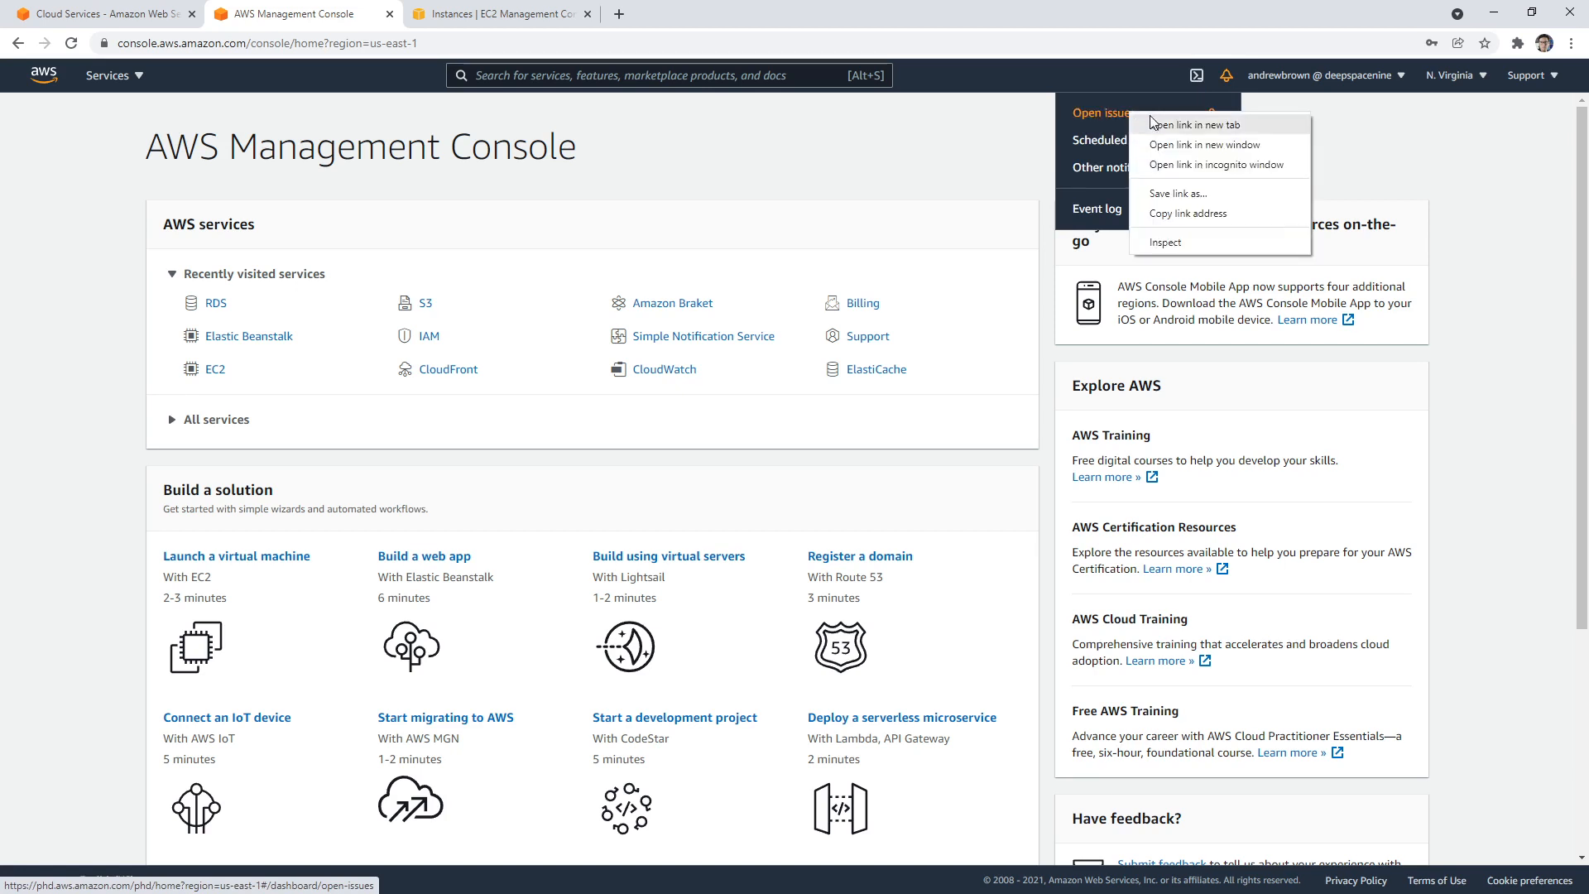
click(1193, 124)
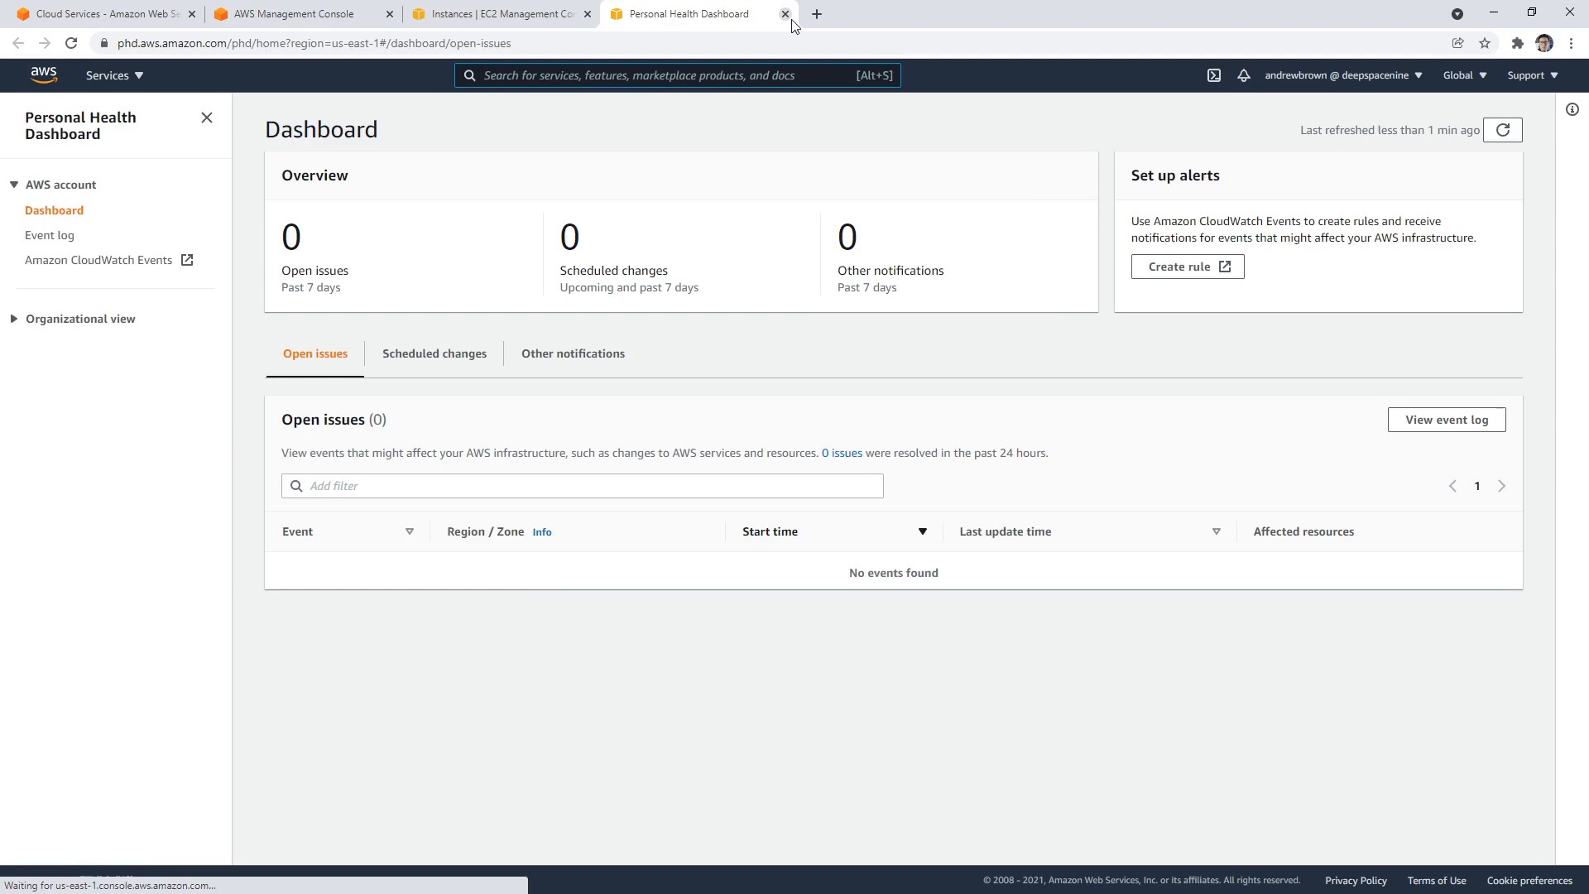
click(784, 13)
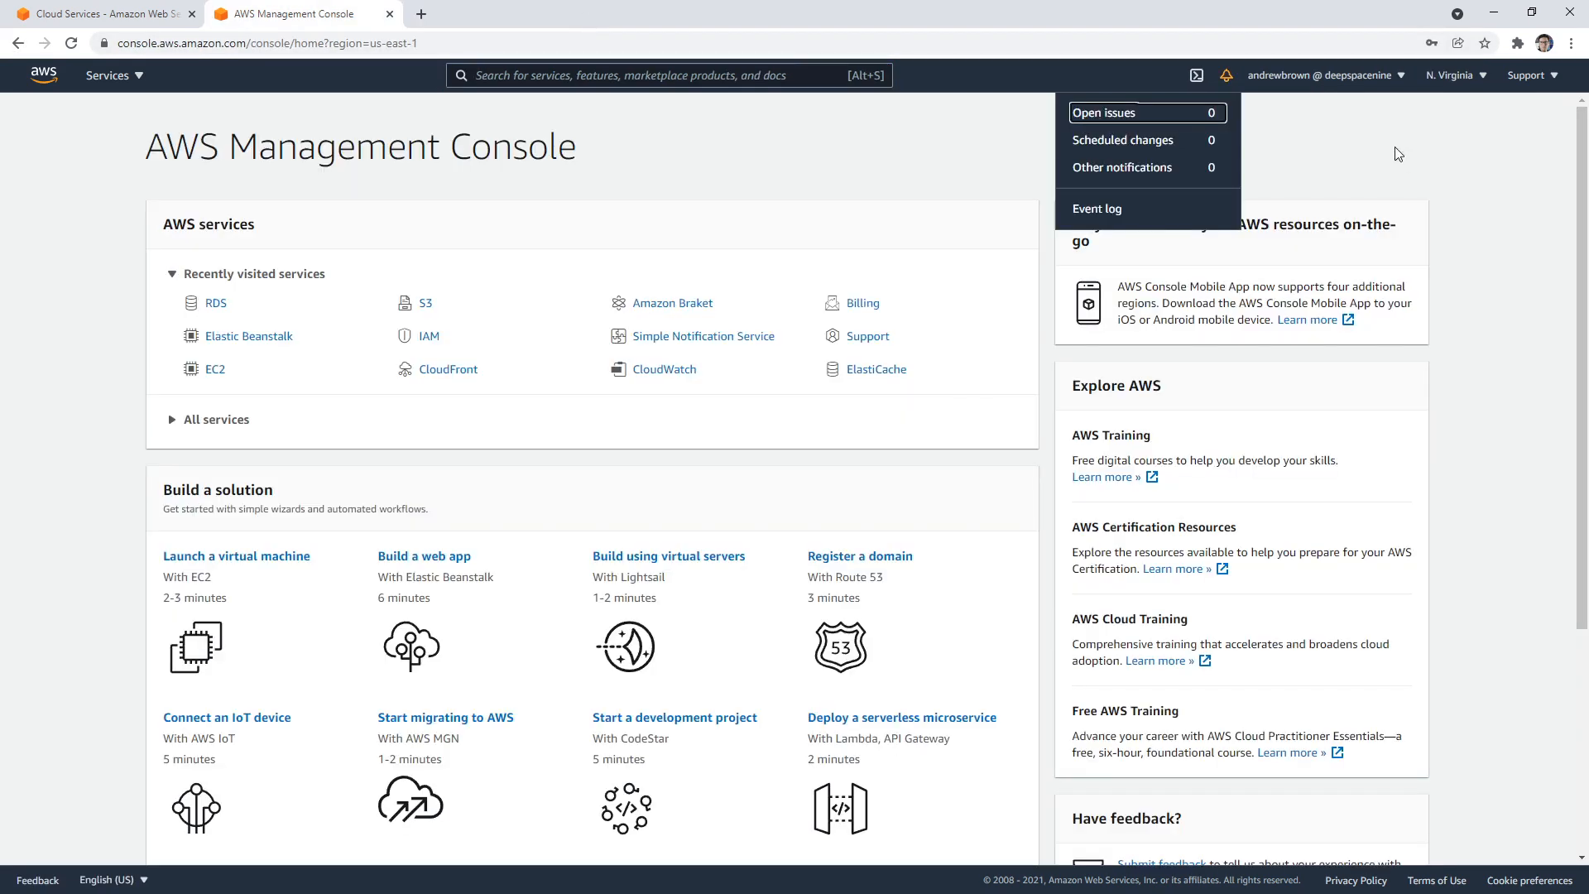
click(1528, 74)
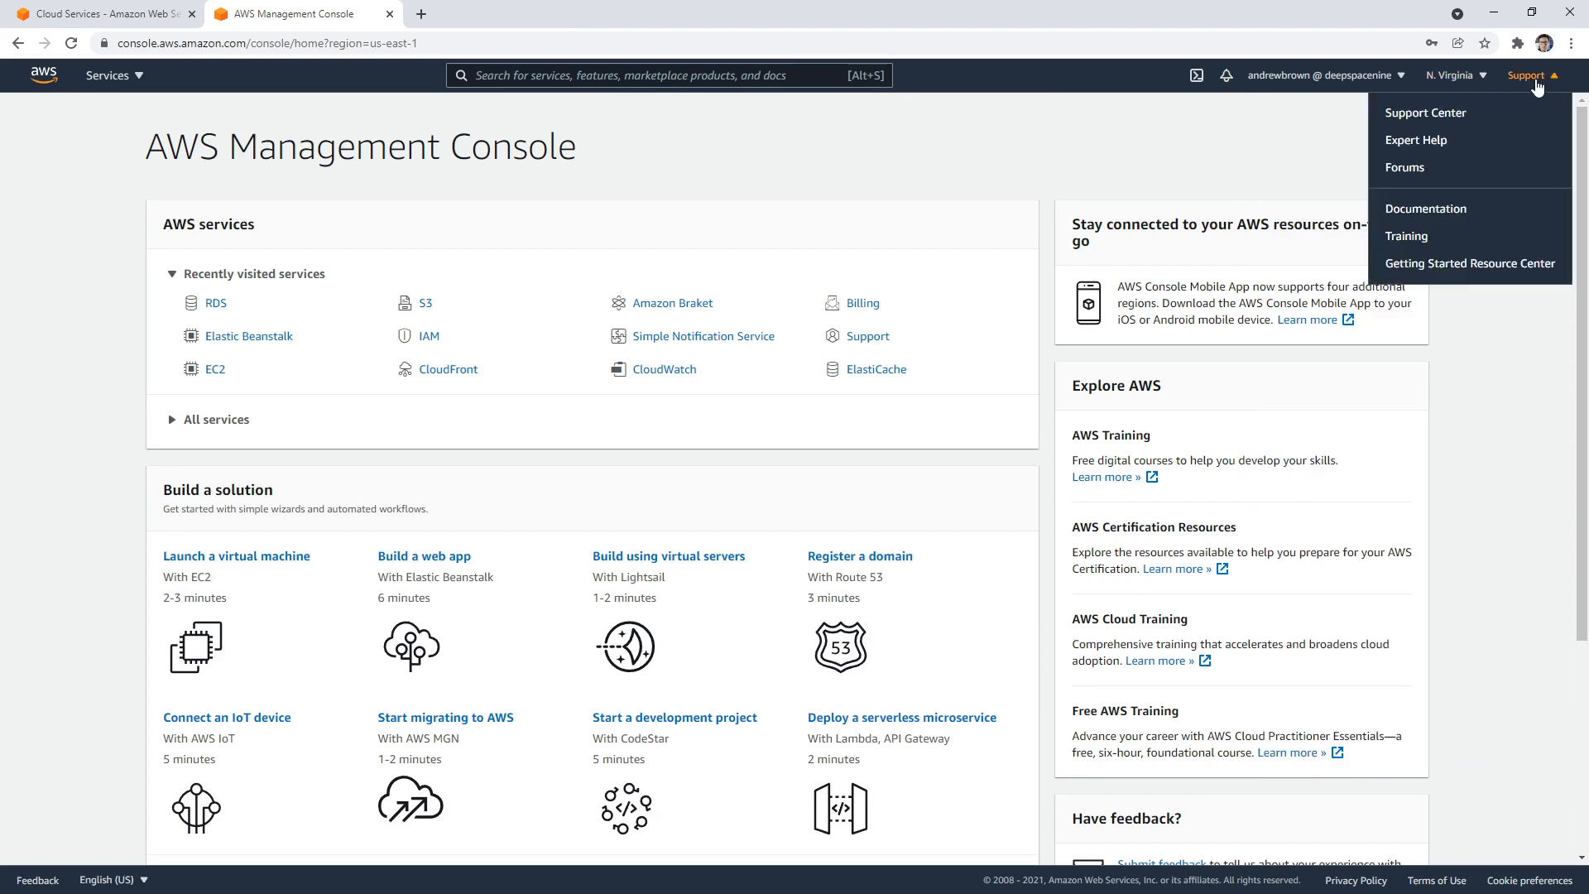
- Dismiss the Support dropdown and expand the Services menu showing the full categorized service catalogue
click(928, 513)
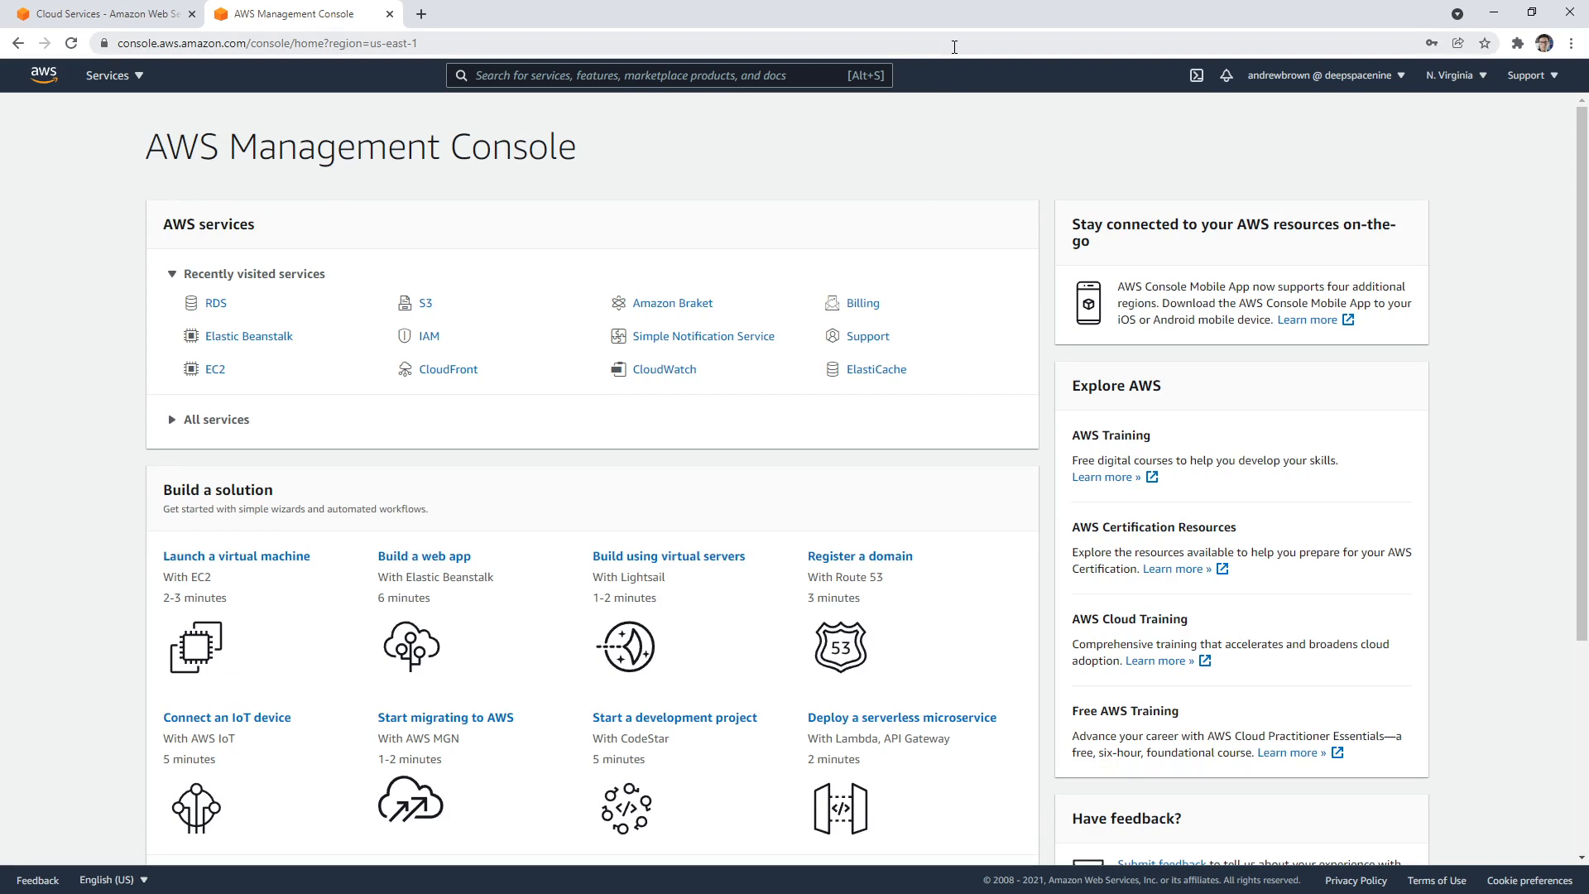
click(1525, 75)
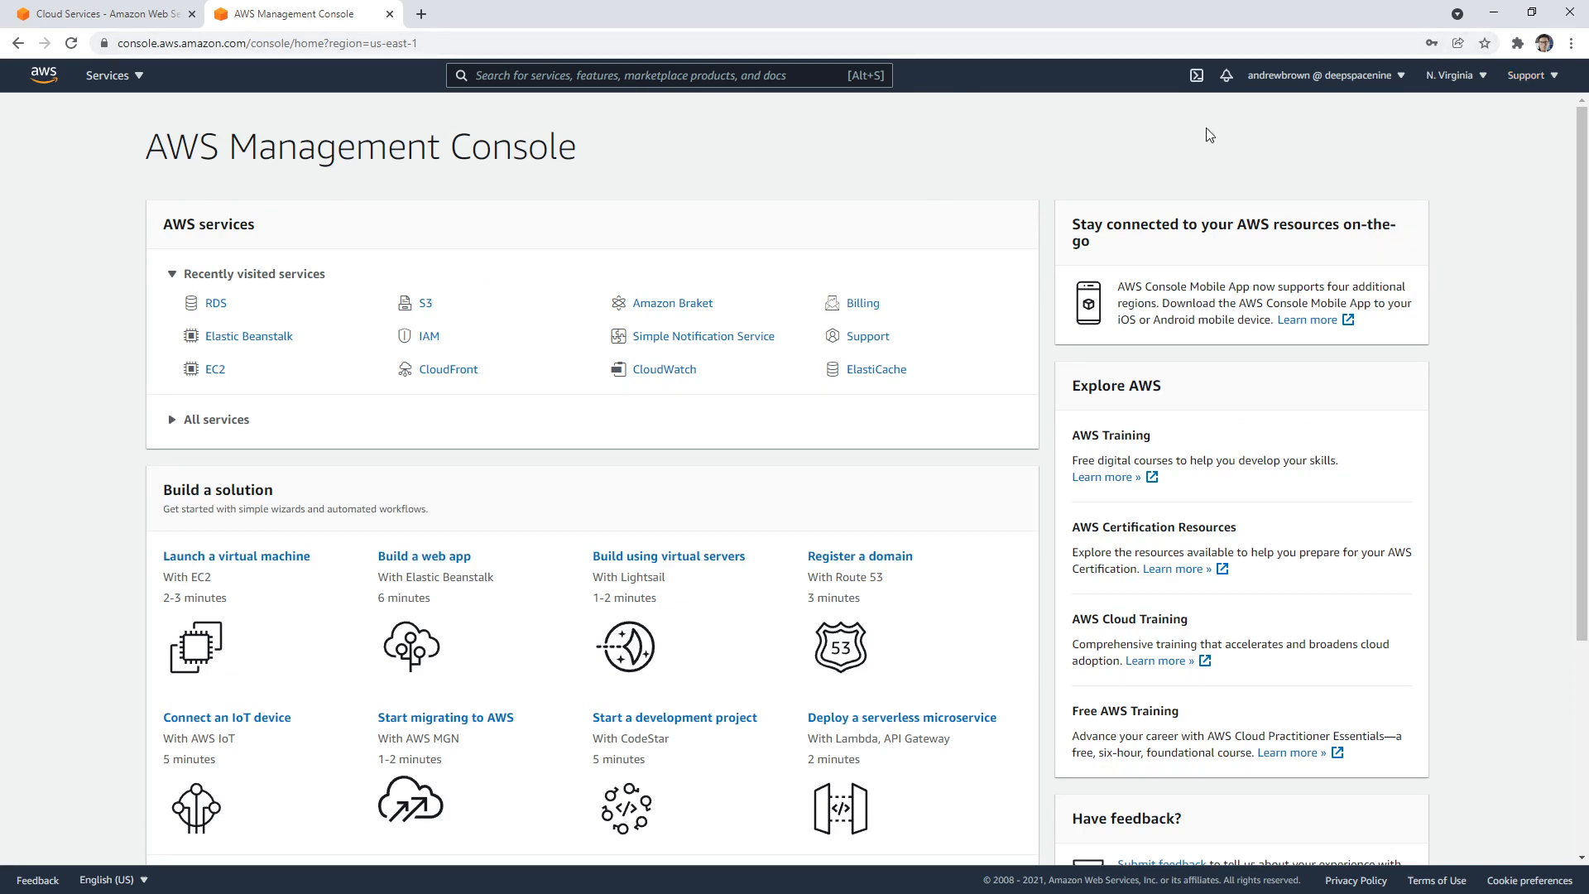
click(108, 75)
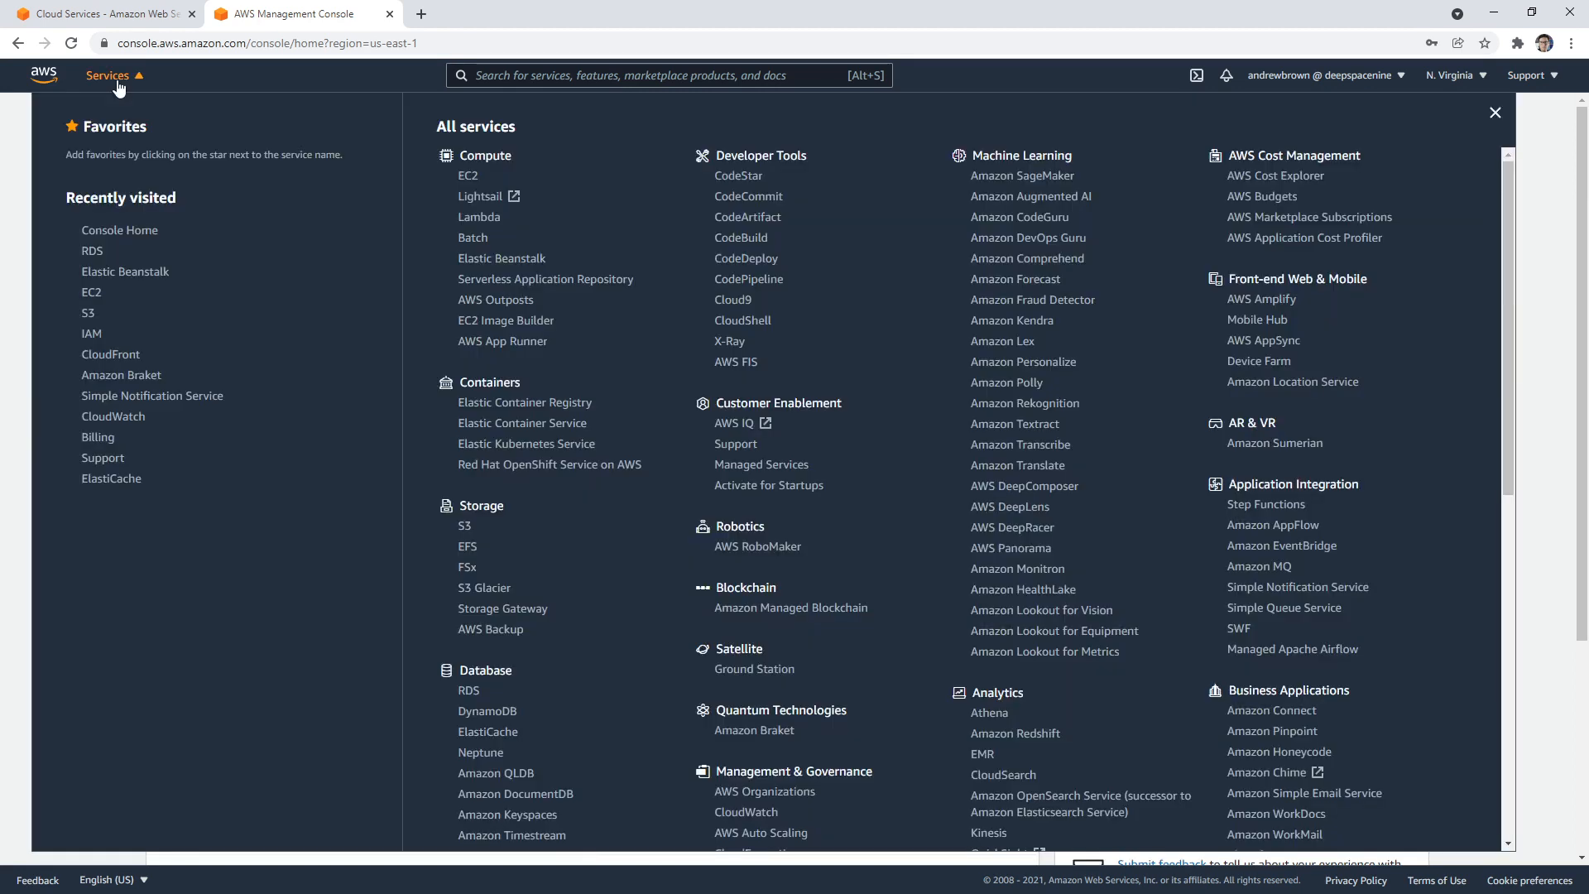